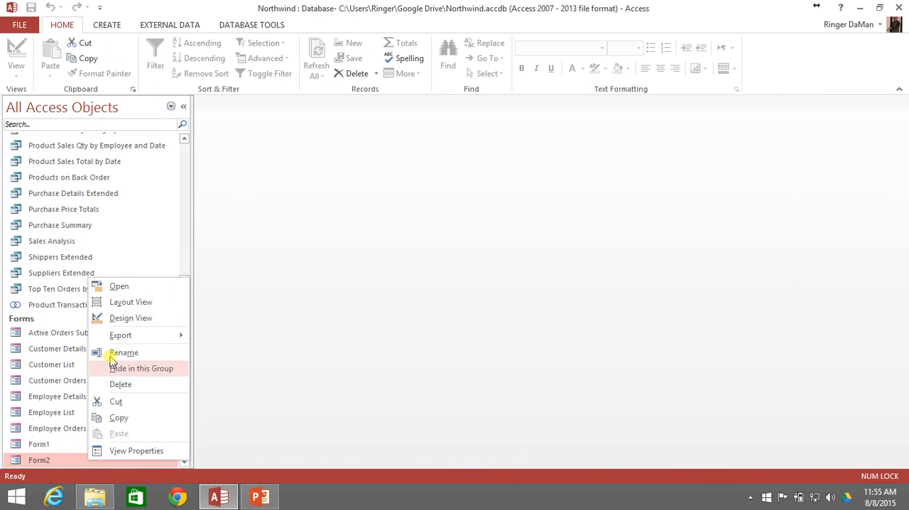
- Open Form2 in Design View and shift the navigation/subform layout right, then select the Orders subform
left_click(131, 319)
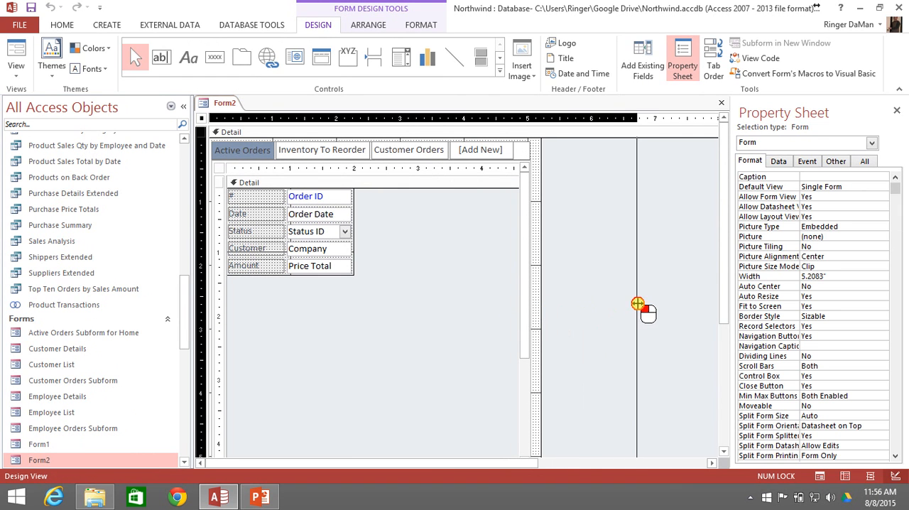
mouse_move(653, 304)
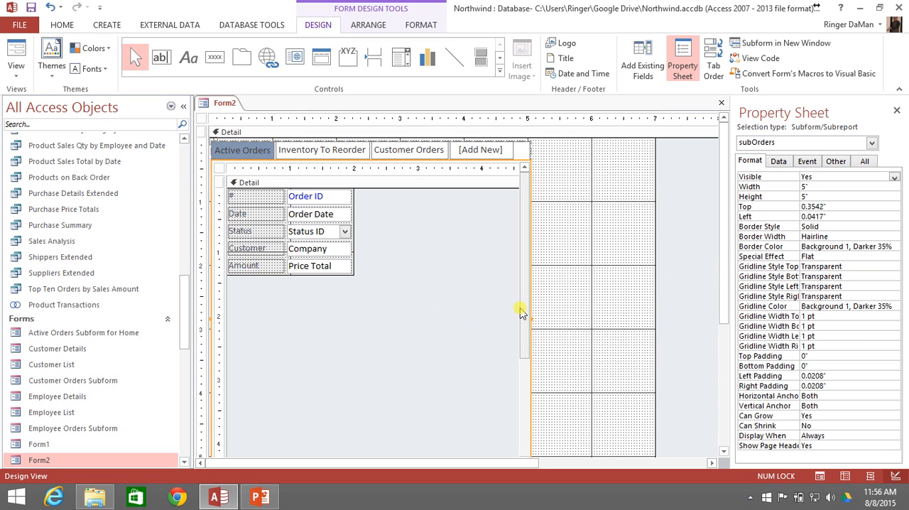
left_click(453, 306)
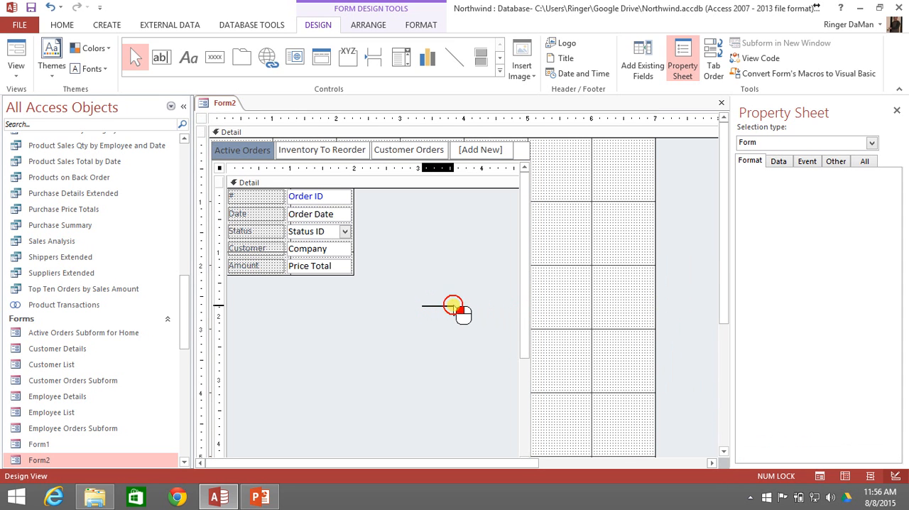
left_click(383, 139)
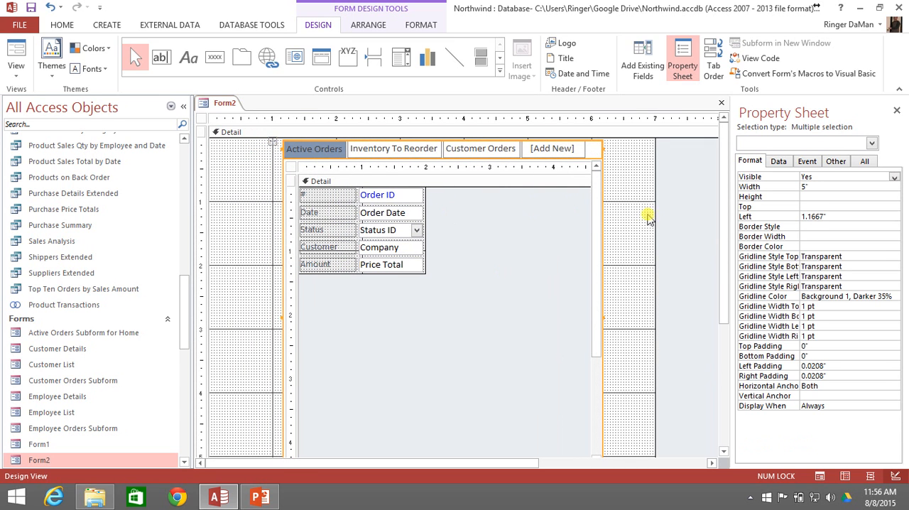
mouse_move(647, 263)
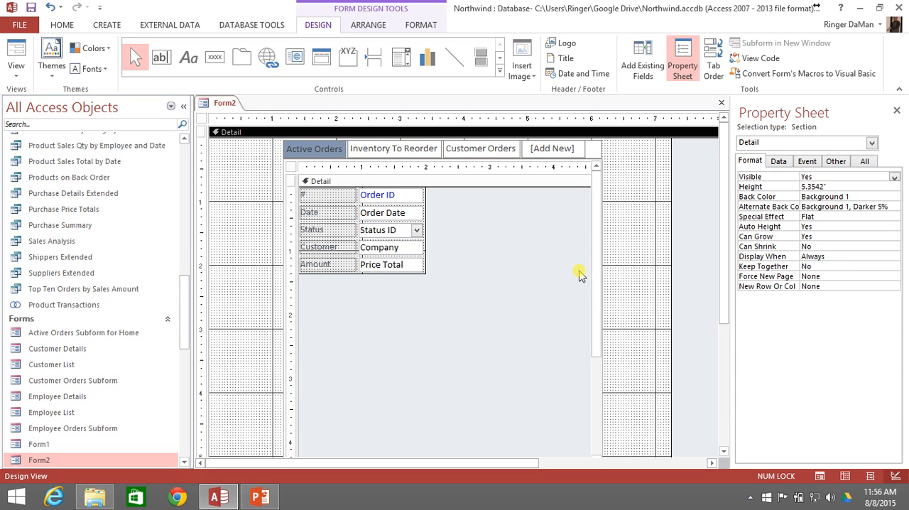
mouse_move(624, 264)
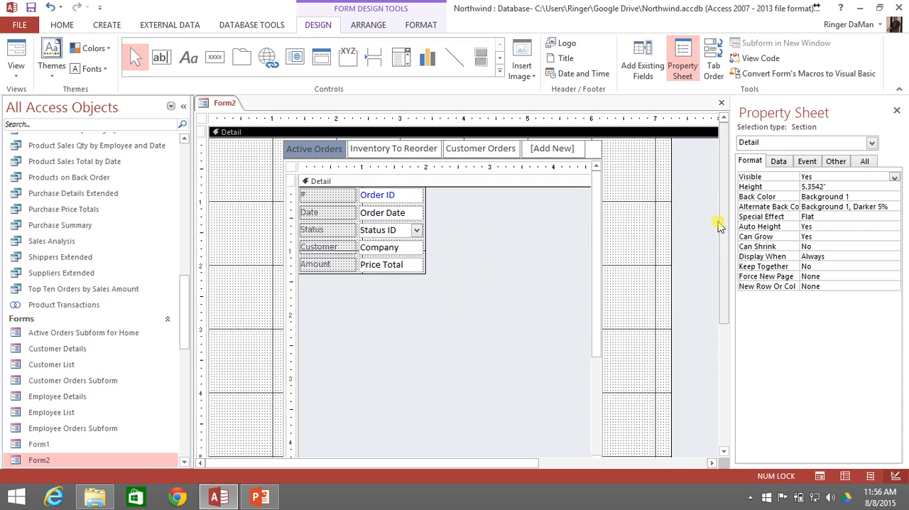
left_click(441, 305)
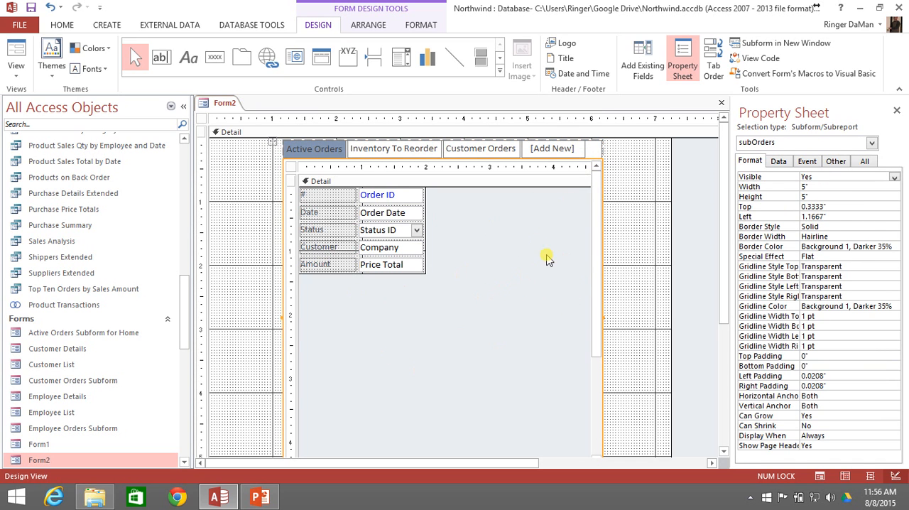
mouse_move(415, 207)
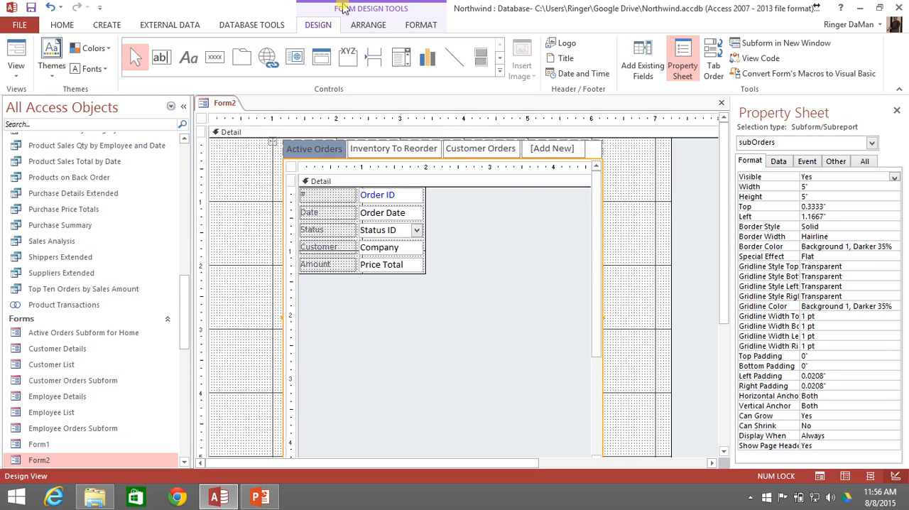
- Insert an empty layout column to the left of the subform via Arrange
left_click(368, 24)
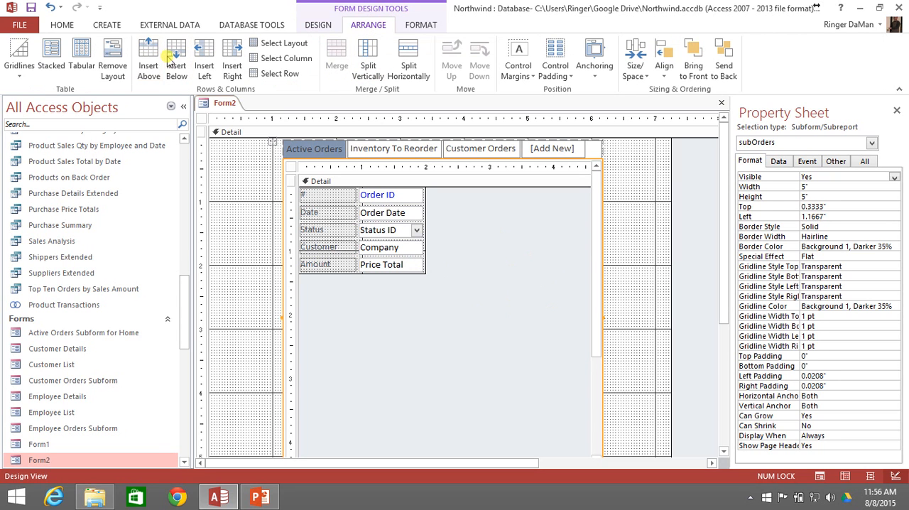
mouse_move(368, 57)
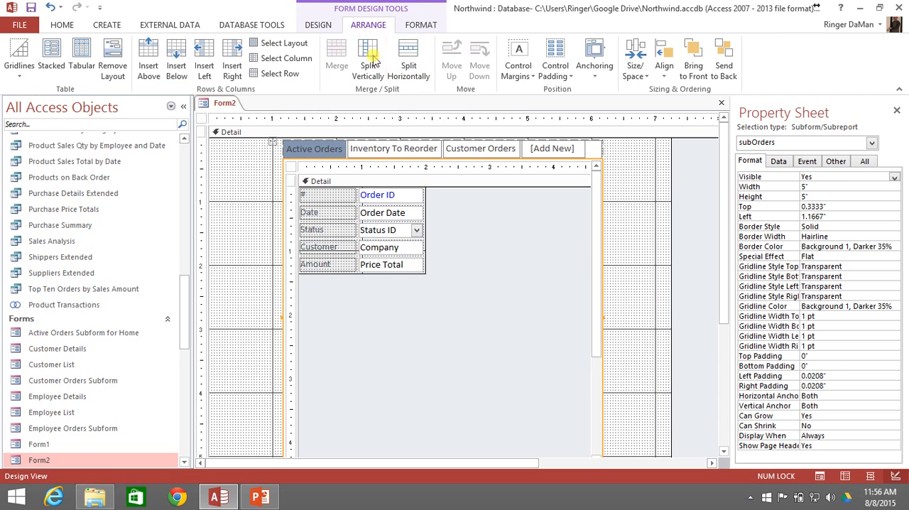
mouse_move(179, 58)
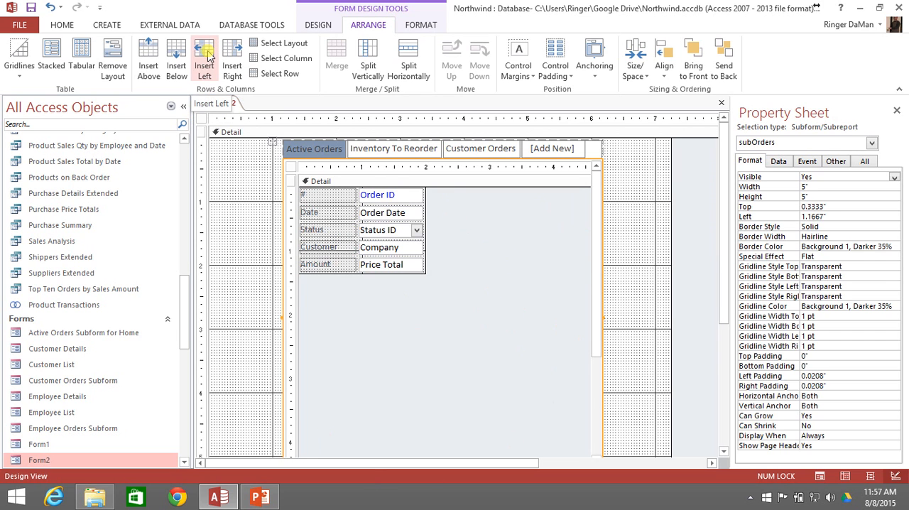
left_click(205, 57)
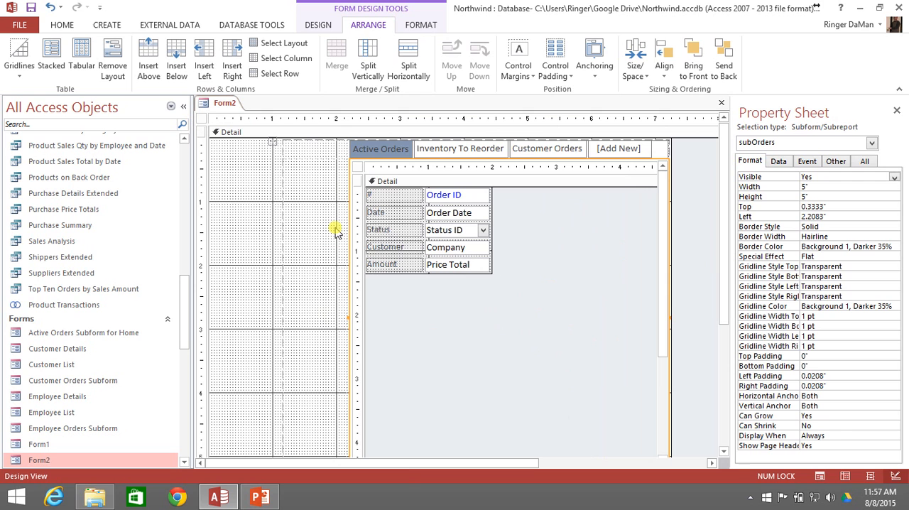
mouse_move(328, 254)
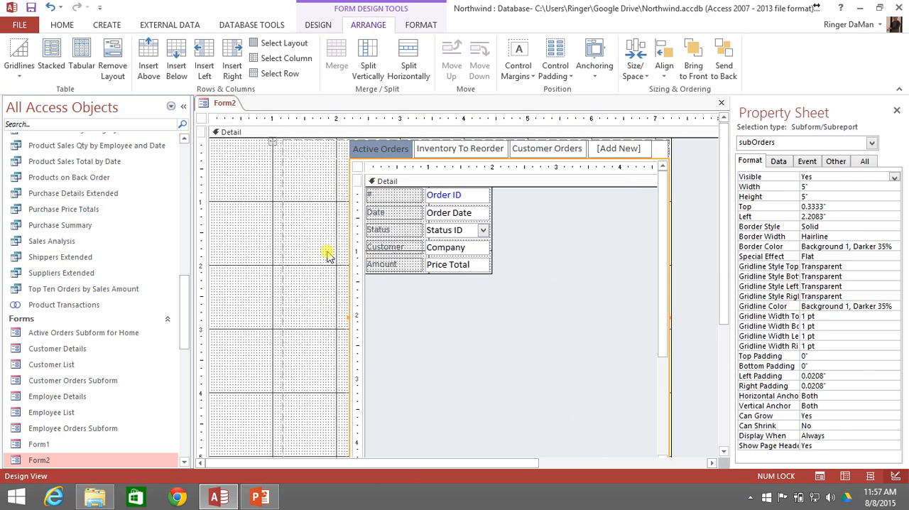
- Select the empty cells of the new left column beside the top bar and subform
left_click(313, 185)
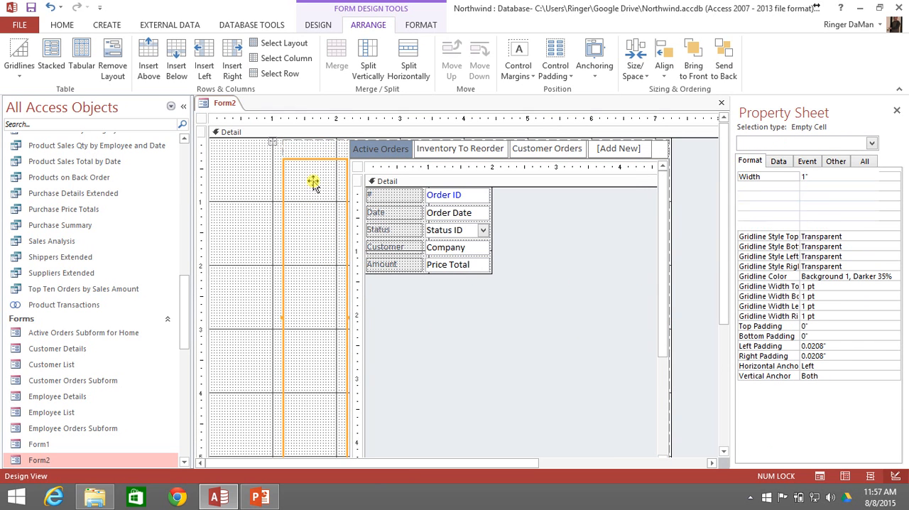
left_click(314, 148)
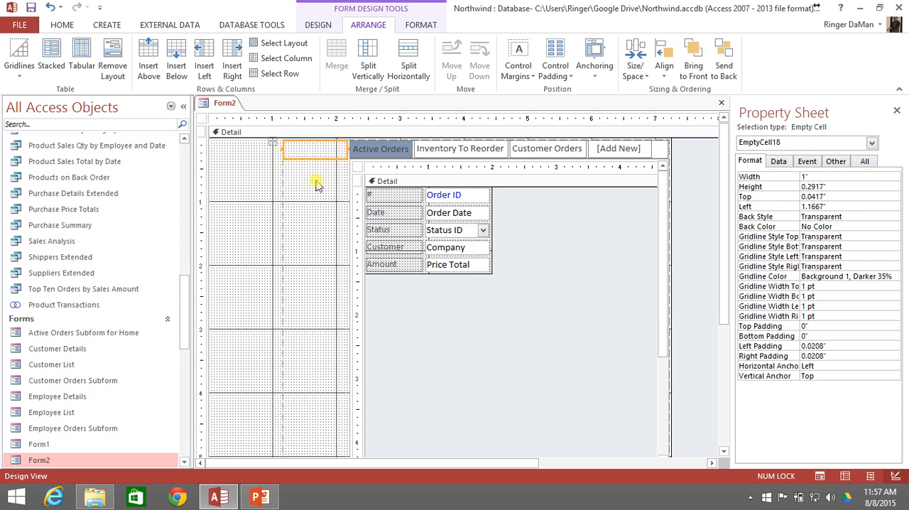
mouse_move(317, 206)
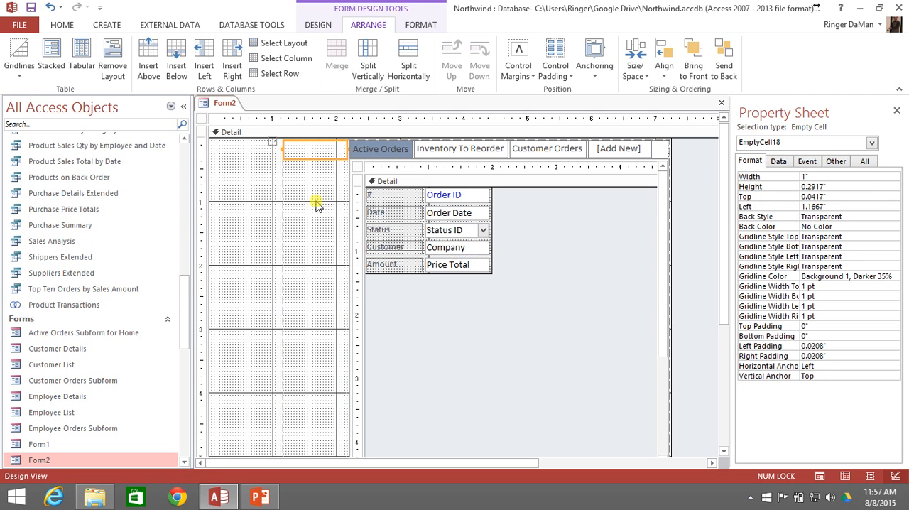
left_click(315, 181)
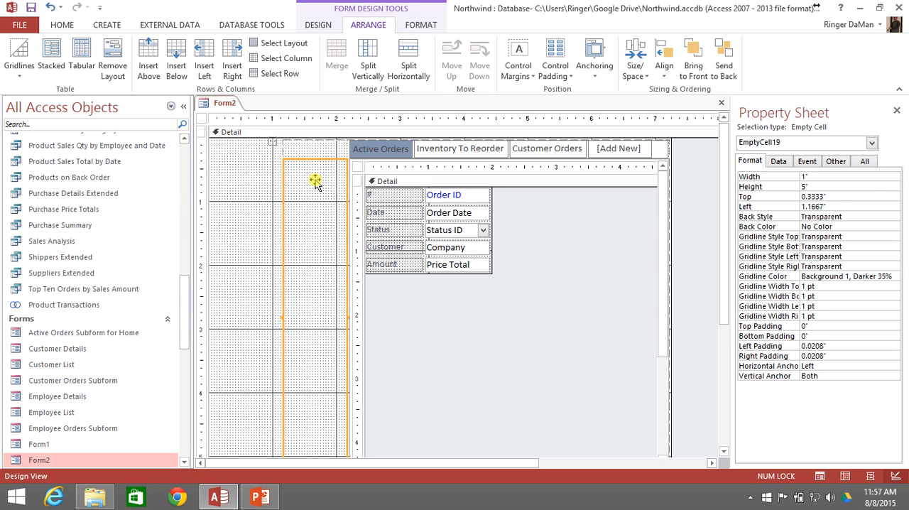
left_click(314, 150)
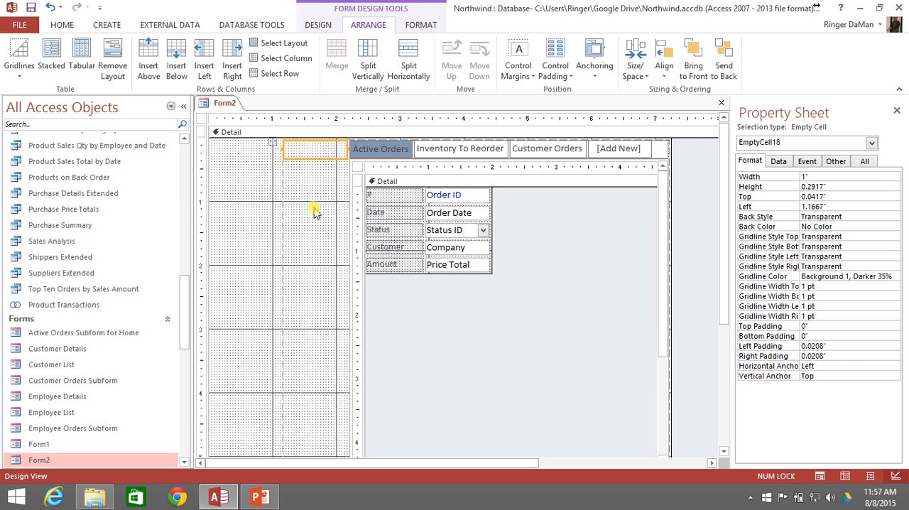
left_click(316, 210)
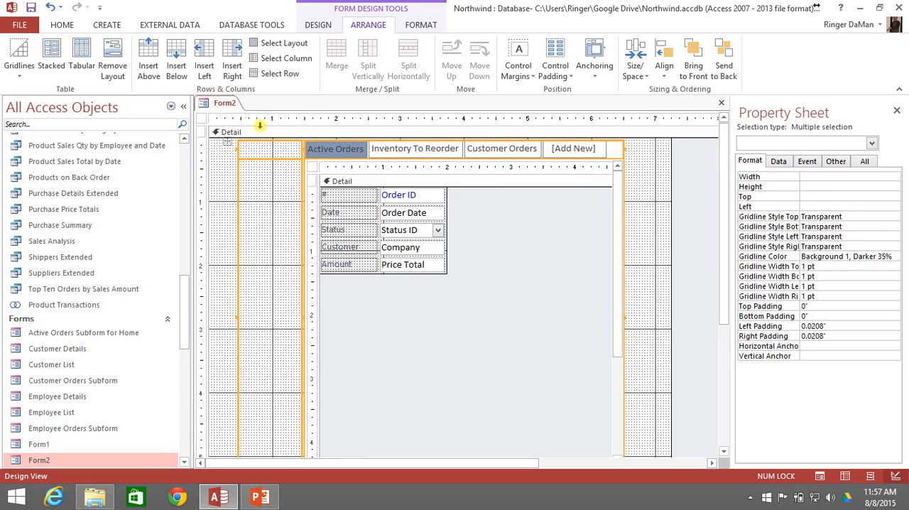
- Drop a second Navigation Control into the empty left column of the layout
left_click(318, 26)
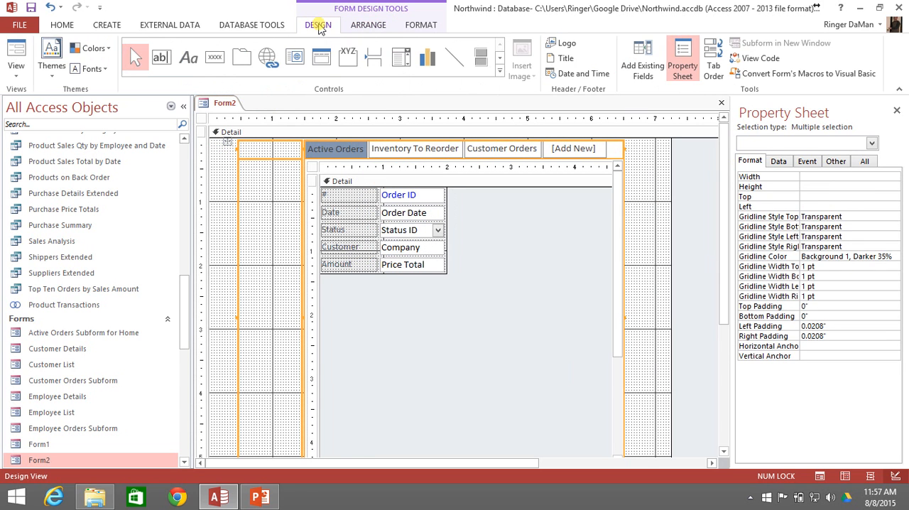
left_click(321, 57)
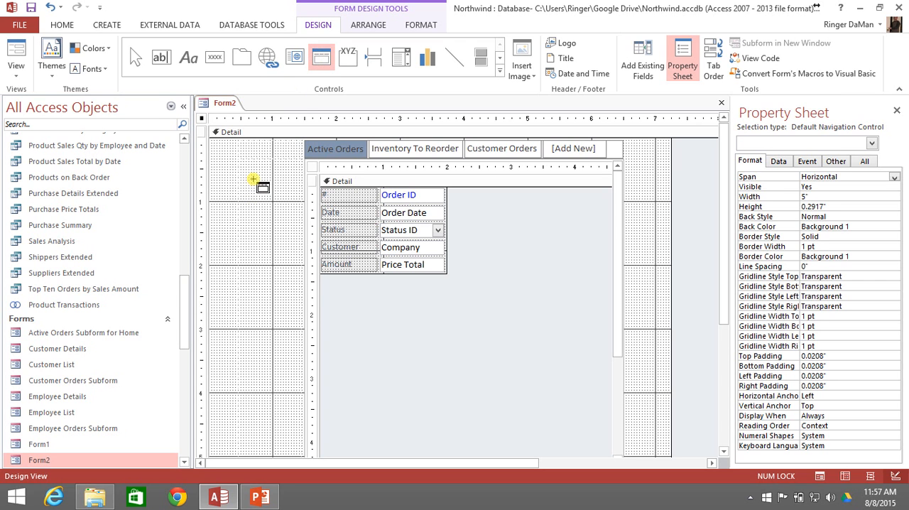
left_click(277, 186)
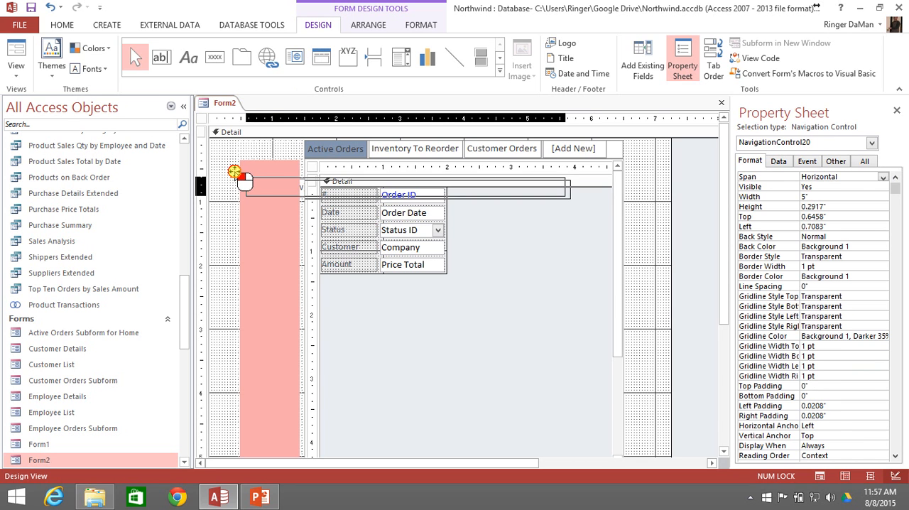
left_click_drag(235, 173, 253, 183)
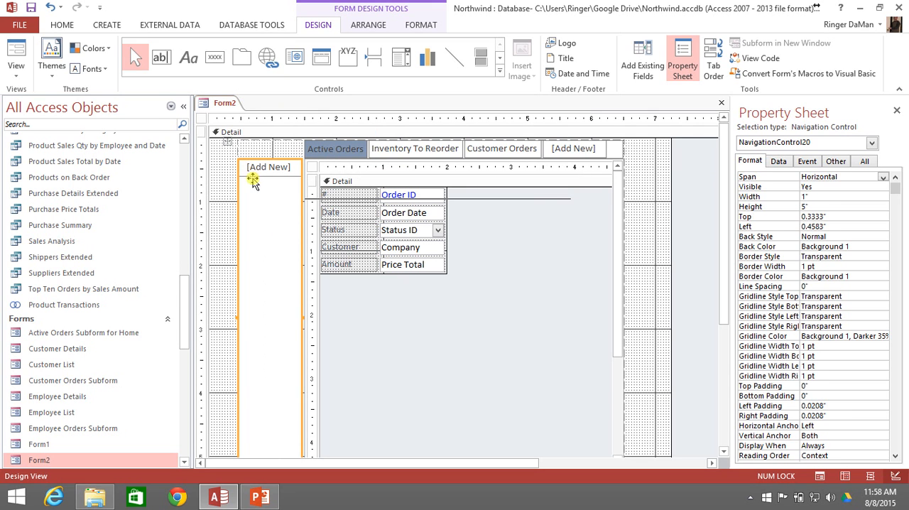
mouse_move(267, 234)
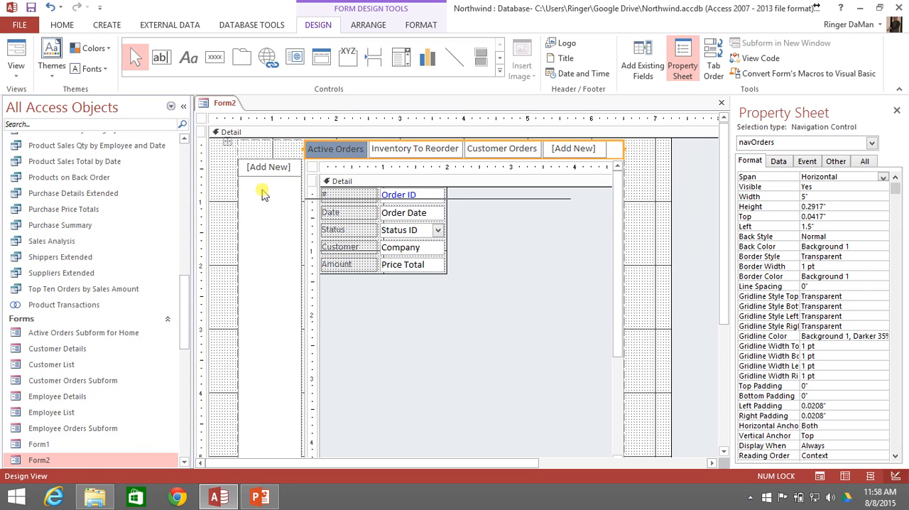
- Set the left navigation control's Span to Vertical and start its [Add New] button
left_click(269, 276)
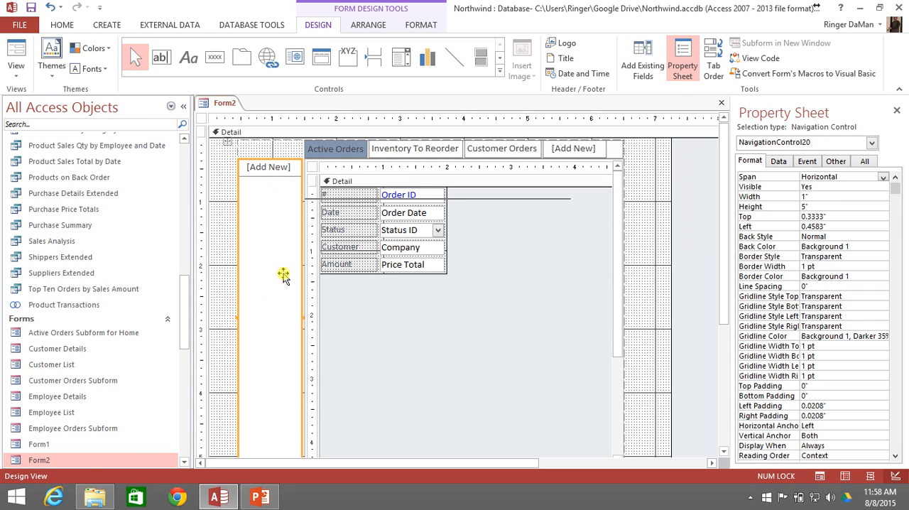
mouse_move(276, 343)
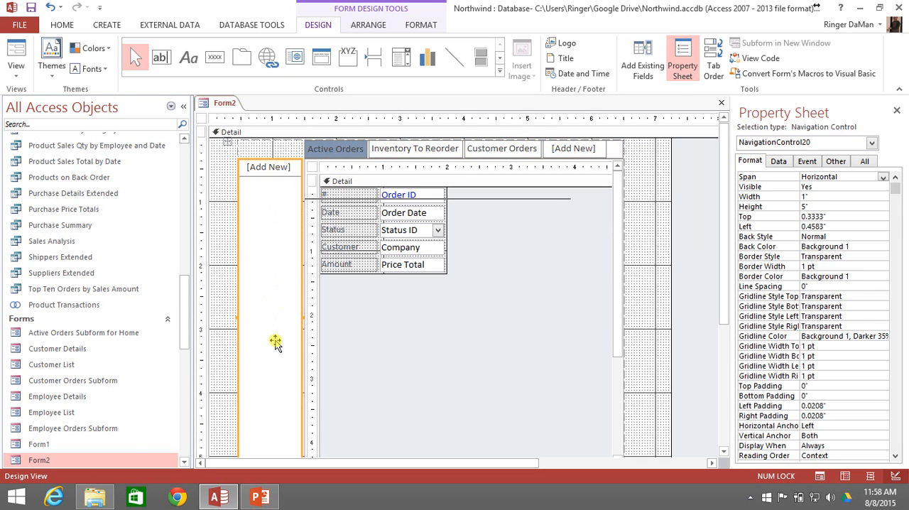
left_click(841, 177)
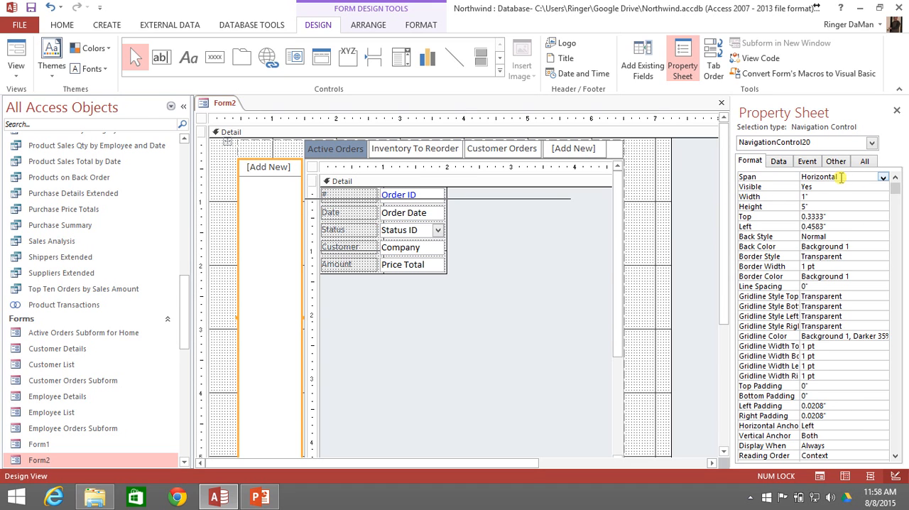
left_click(880, 176)
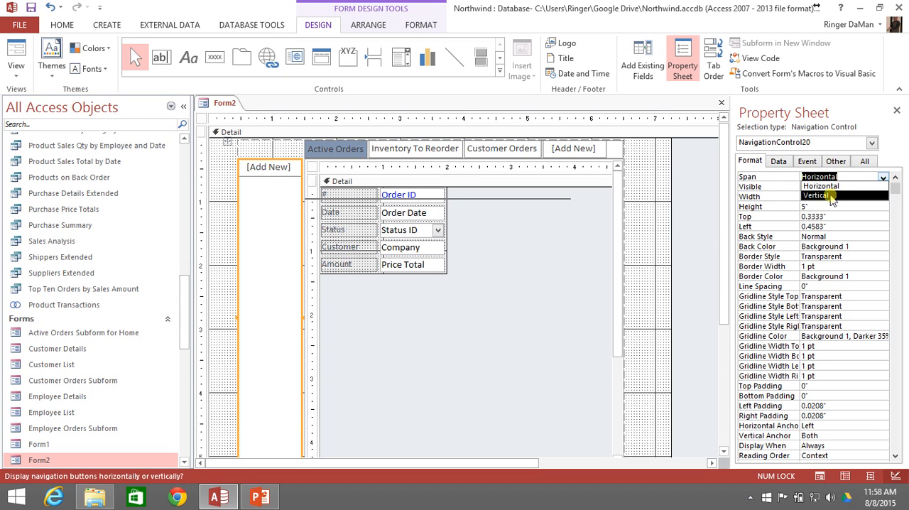
left_click(817, 196)
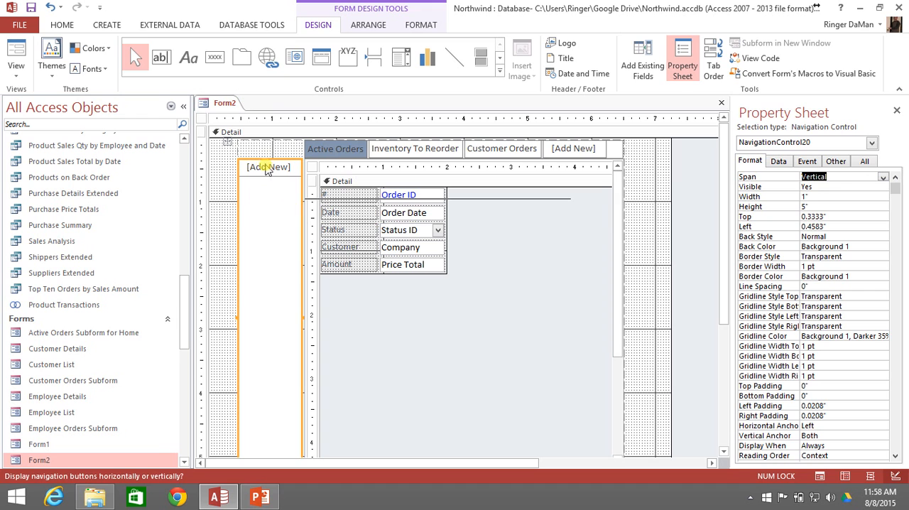
mouse_move(275, 176)
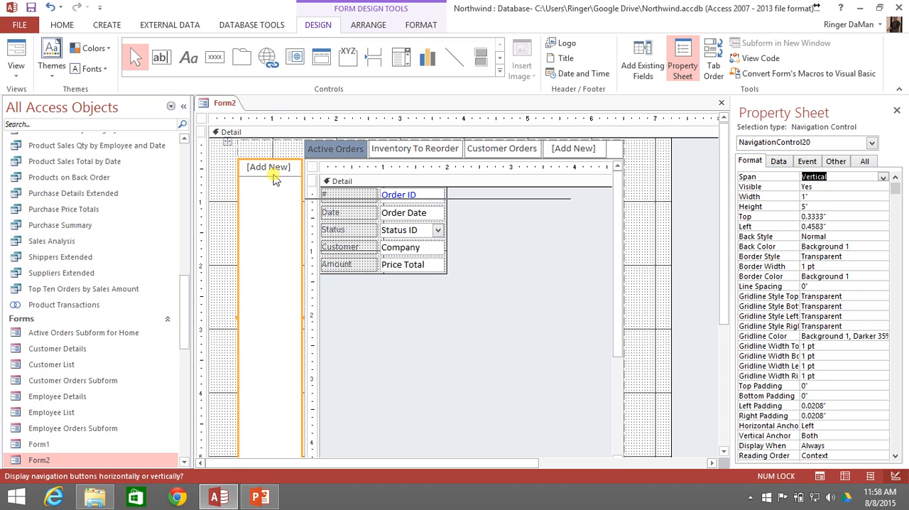
left_click(268, 166)
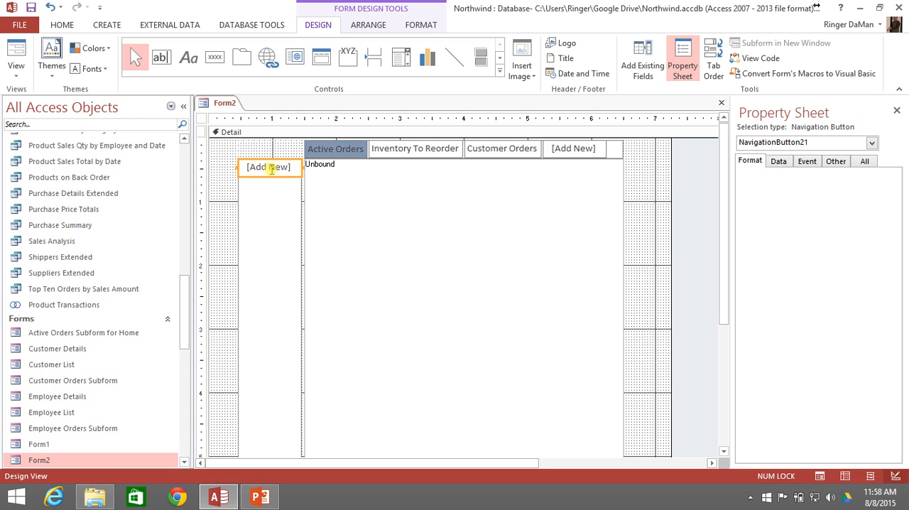
mouse_move(632, 253)
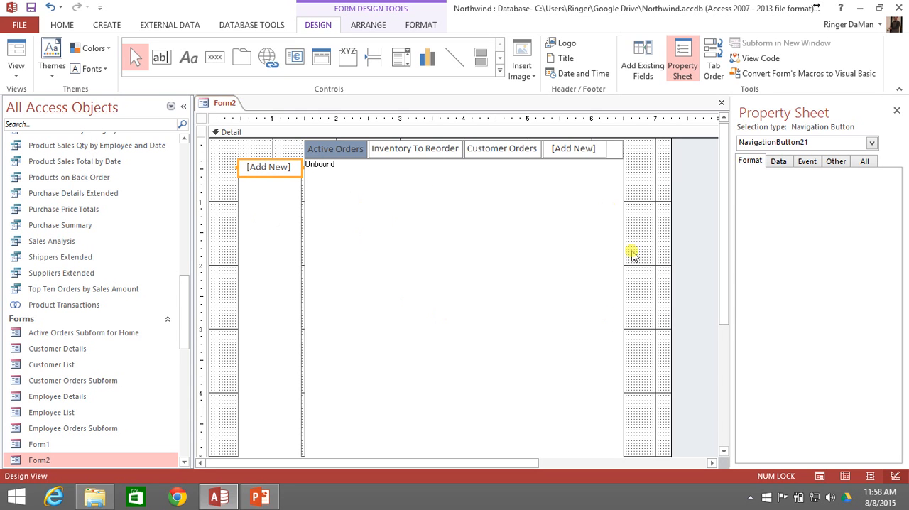
mouse_move(344, 258)
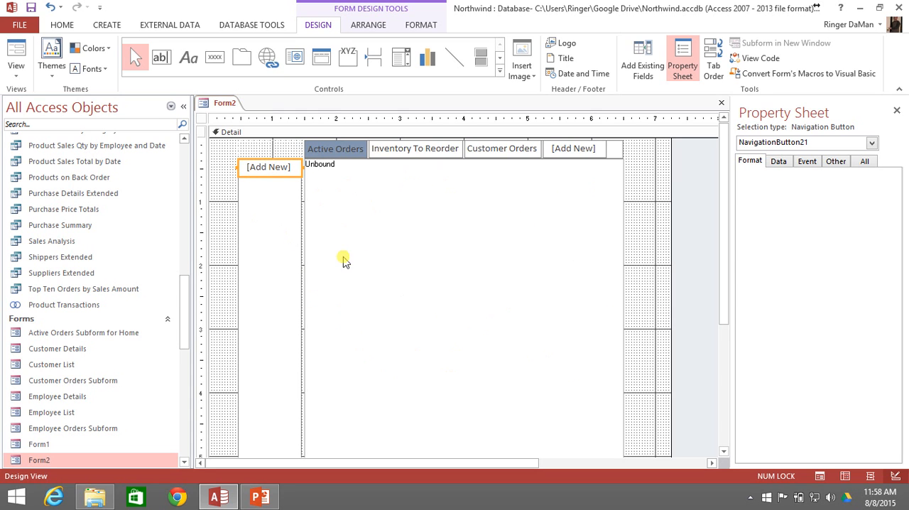
mouse_move(462, 173)
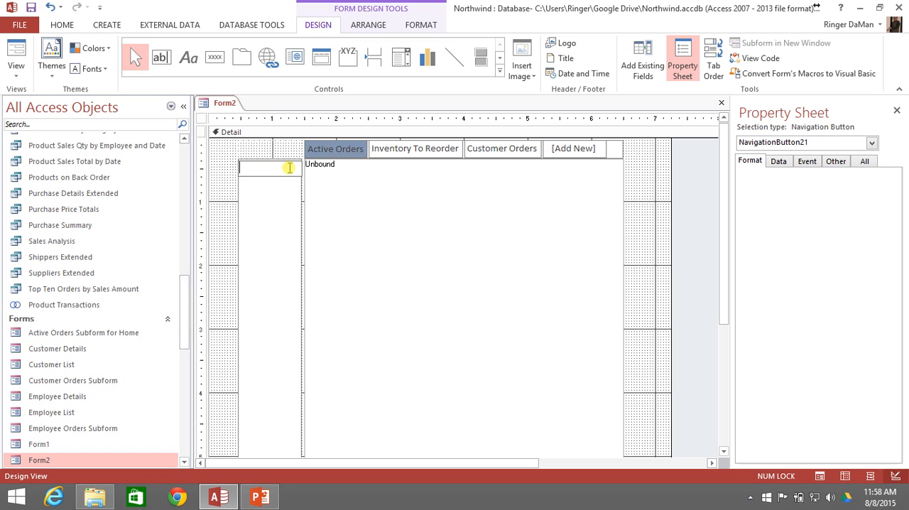
- Caption the new left button 'Order List'
scroll("down", 3)
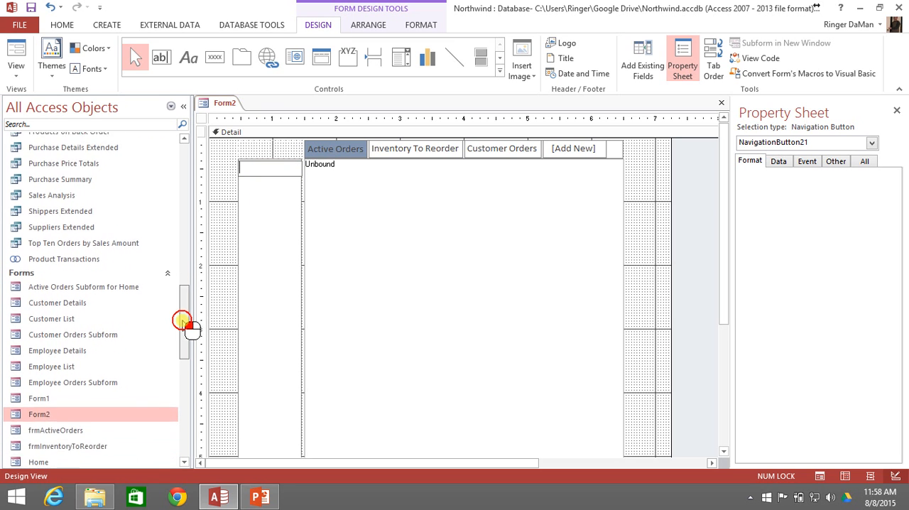
scroll("down", 3)
type("Order")
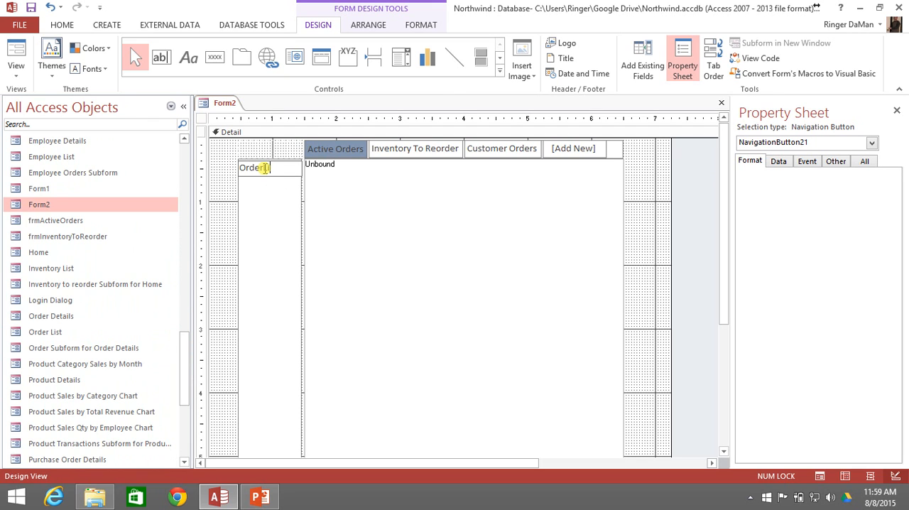
type("List")
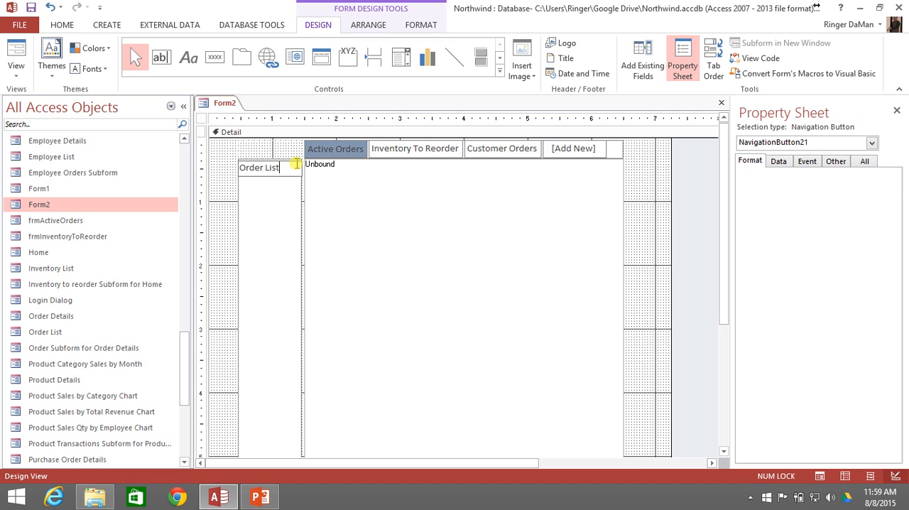
left_click(259, 166)
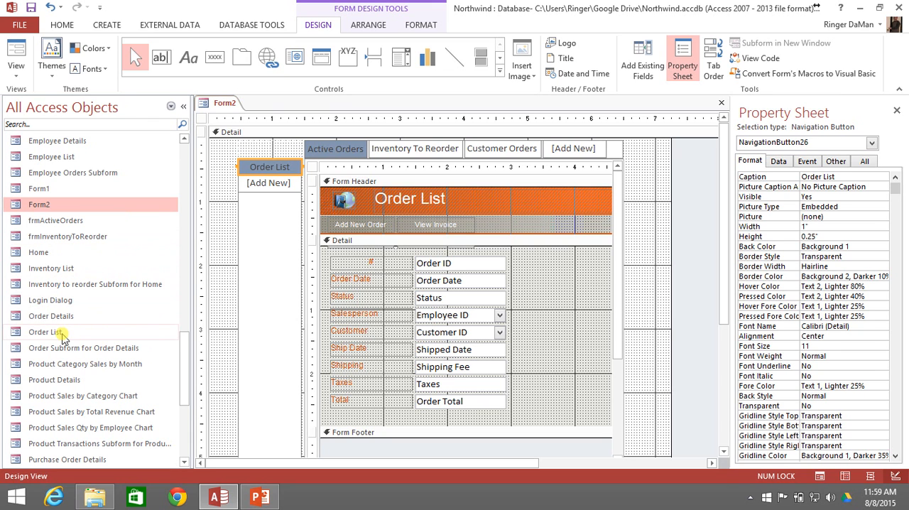
mouse_move(51, 331)
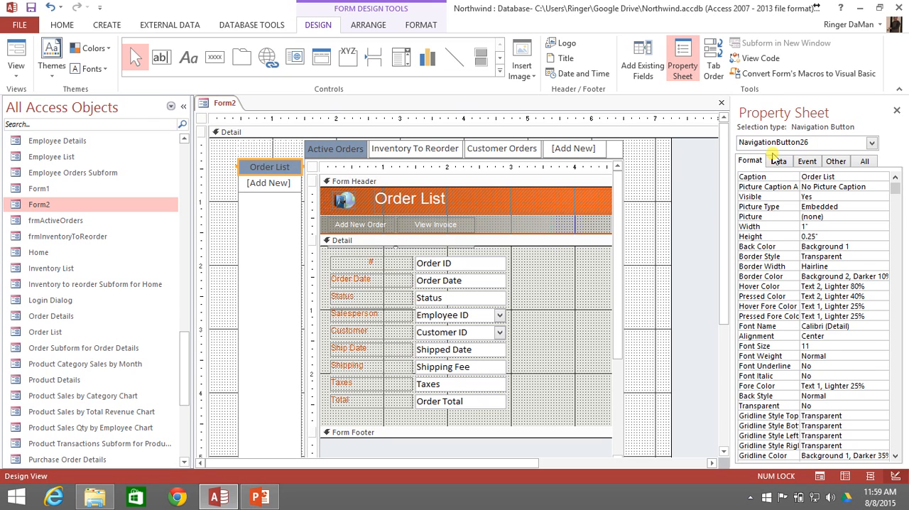
- Check the button's Navigation Target Name points to the Order List form
left_click(779, 160)
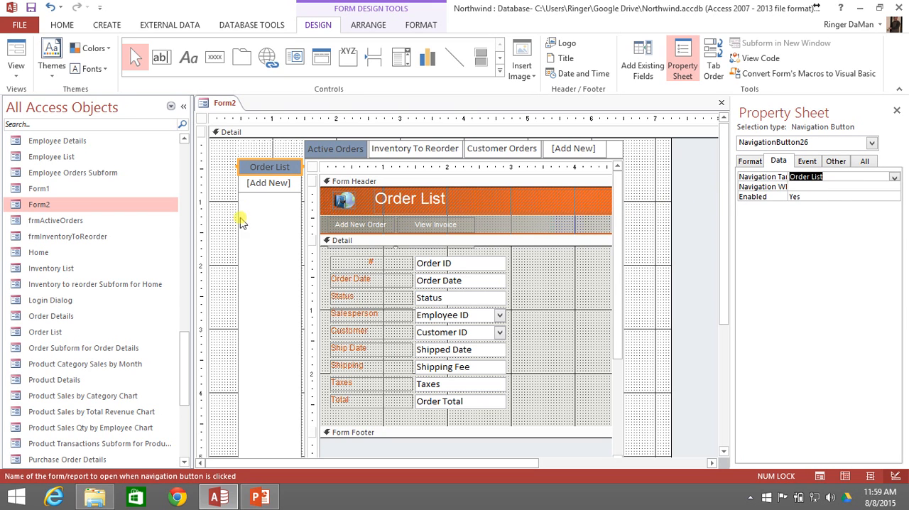
mouse_move(83, 173)
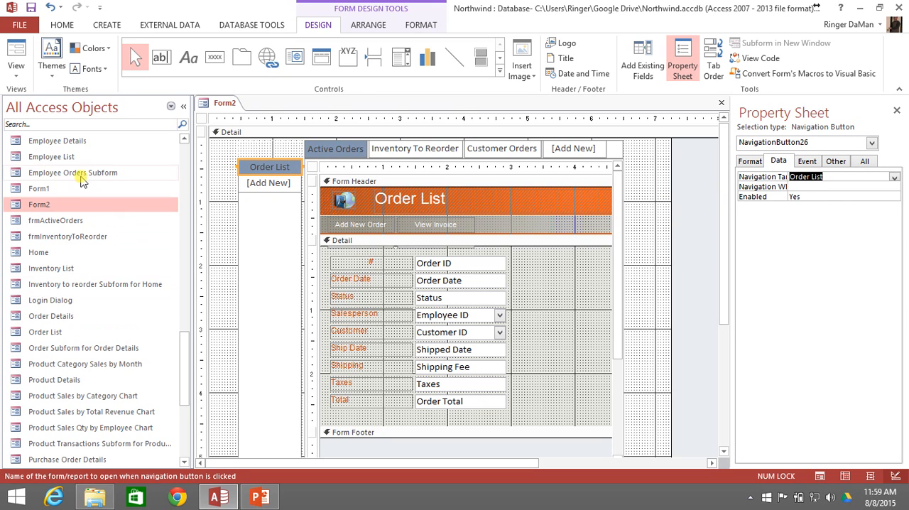
mouse_move(55, 241)
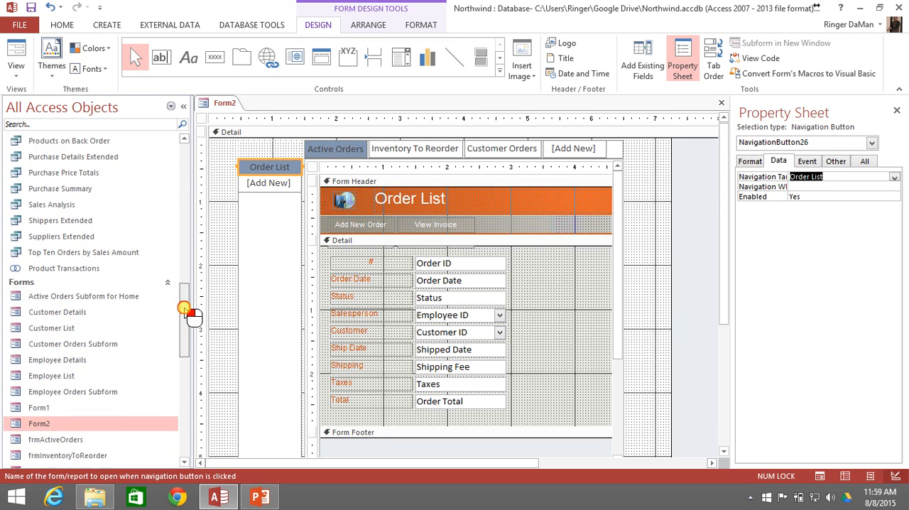
scroll("down", 3)
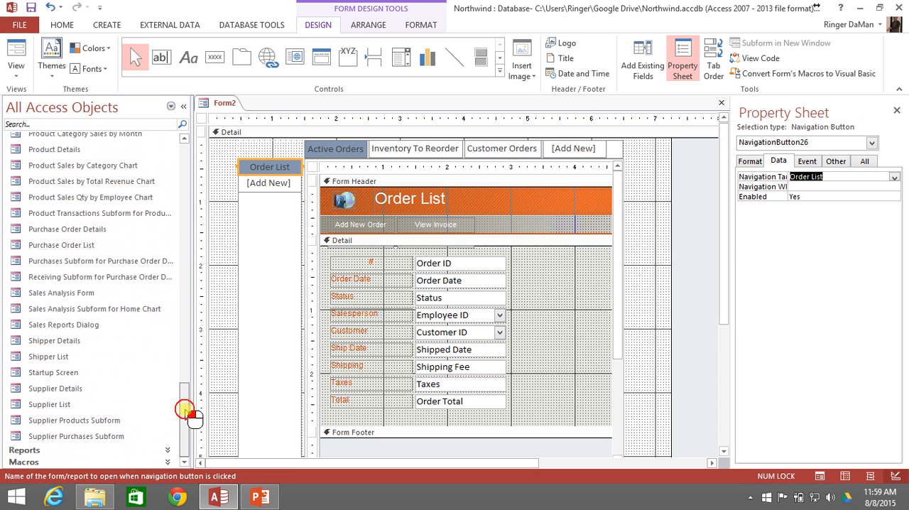
scroll("up", 3)
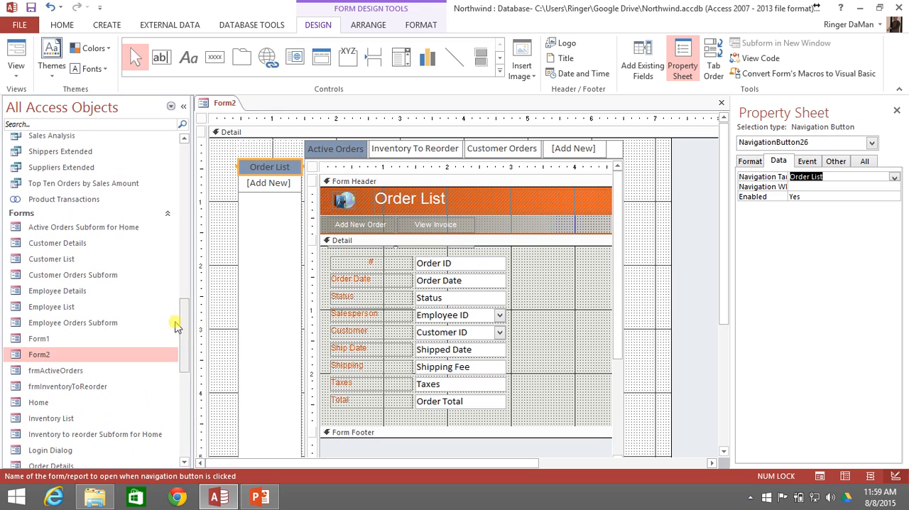
mouse_move(68, 386)
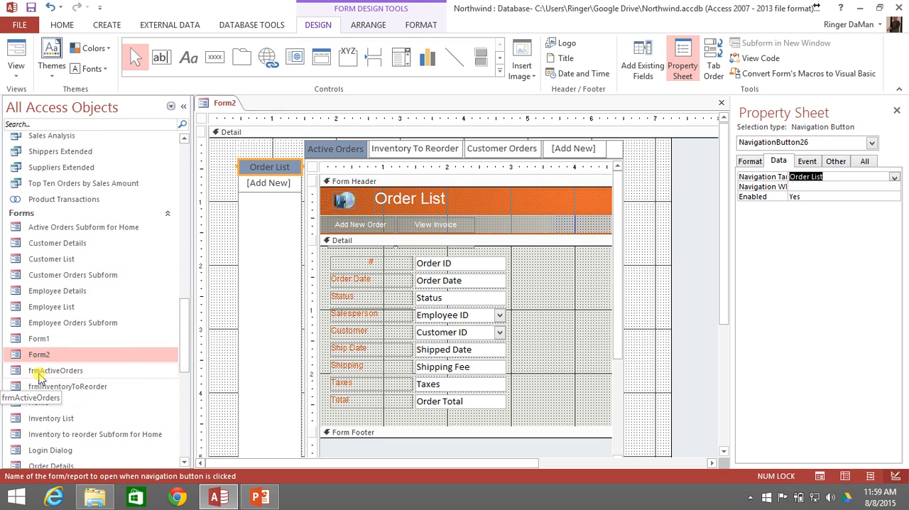
mouse_move(111, 315)
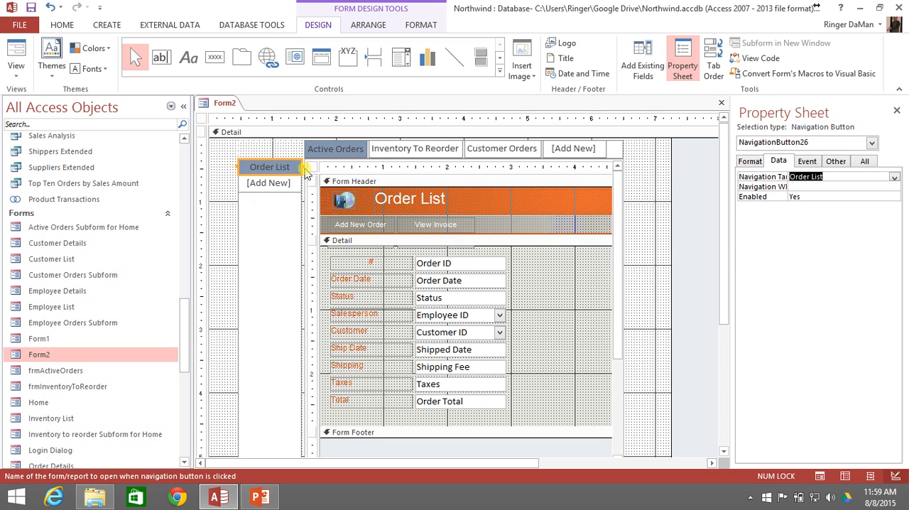
mouse_move(257, 202)
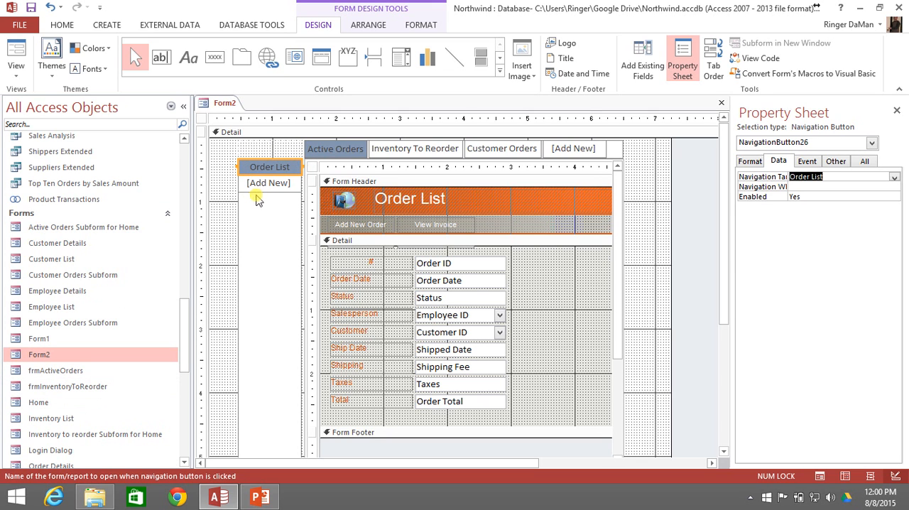
mouse_move(265, 192)
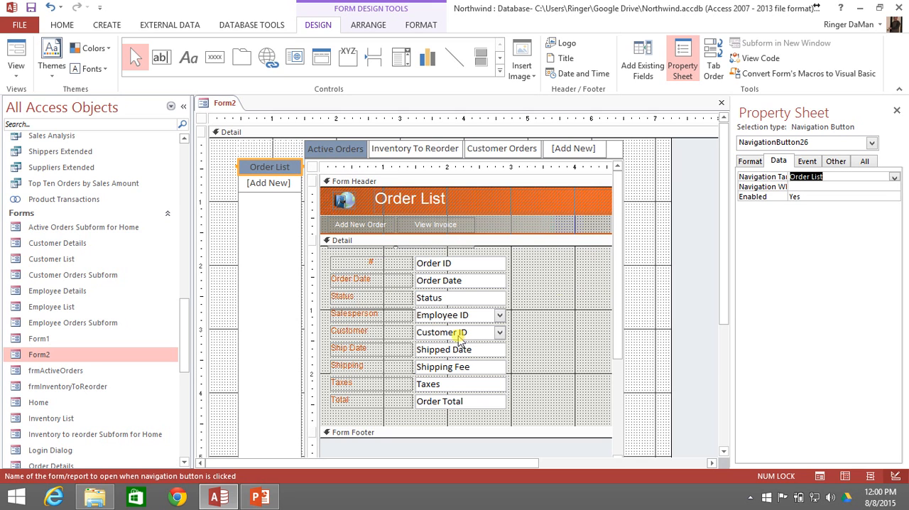
mouse_move(78, 92)
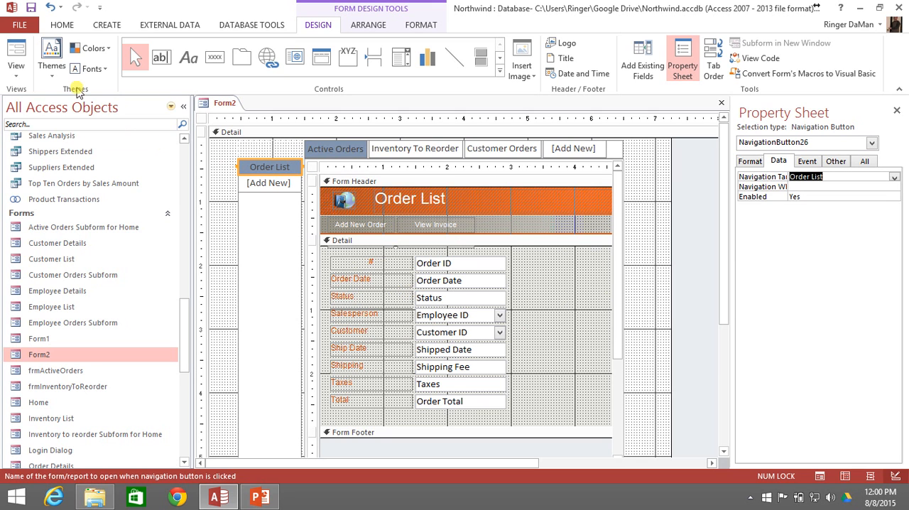
- Run Form2 in Form View and try the Active Orders, Inventory To Reorder and Customer Orders tabs
left_click(16, 57)
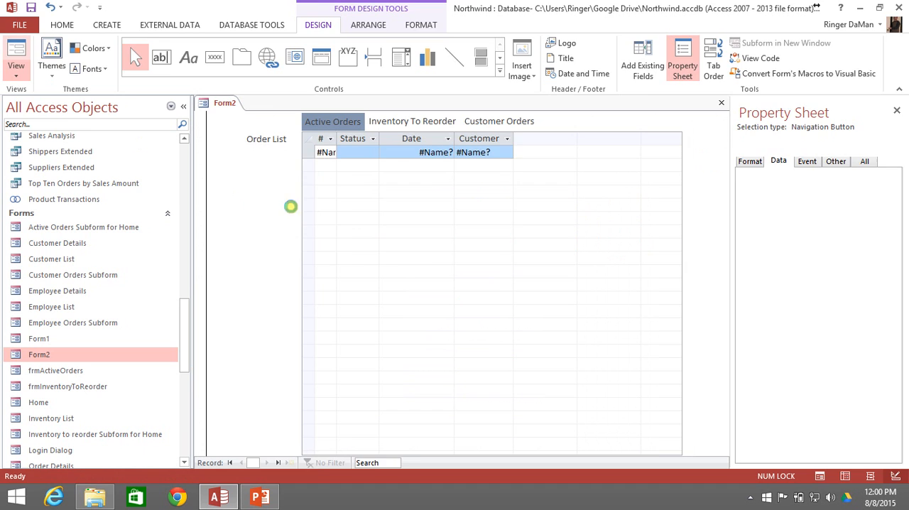
left_click(15, 54)
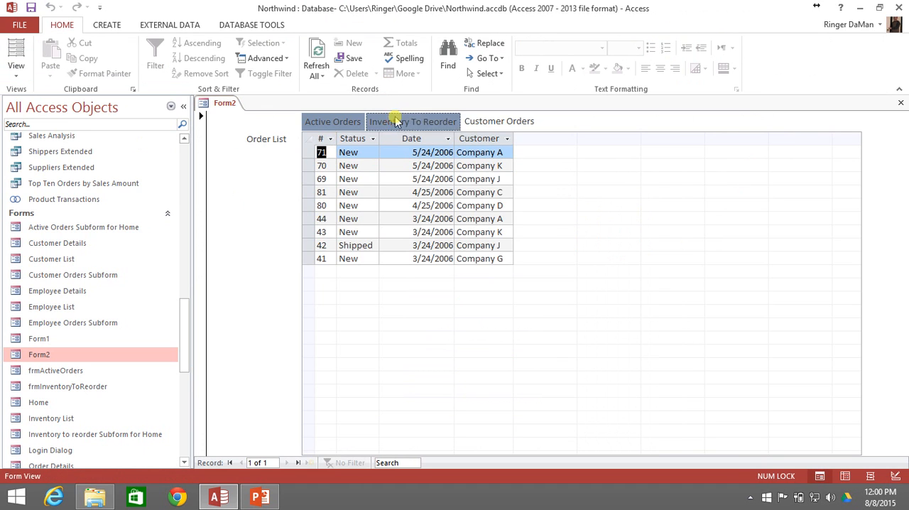
left_click(412, 121)
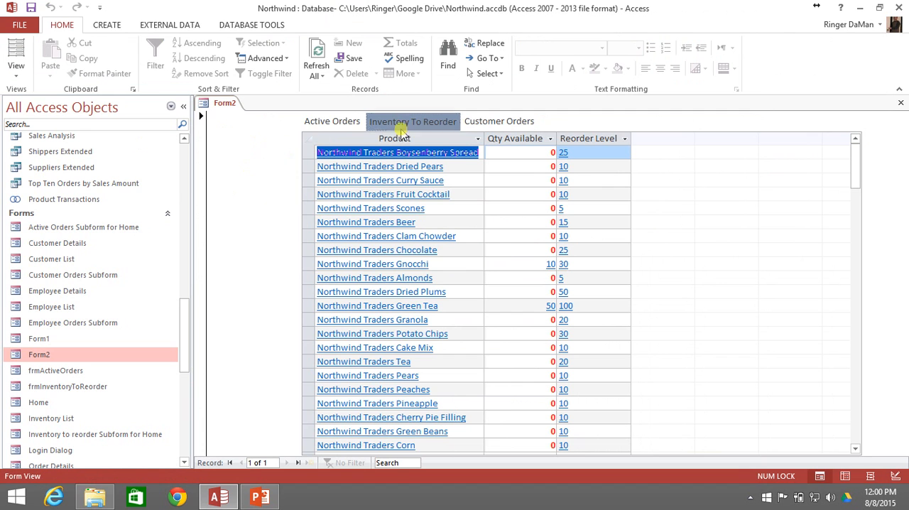
left_click(500, 120)
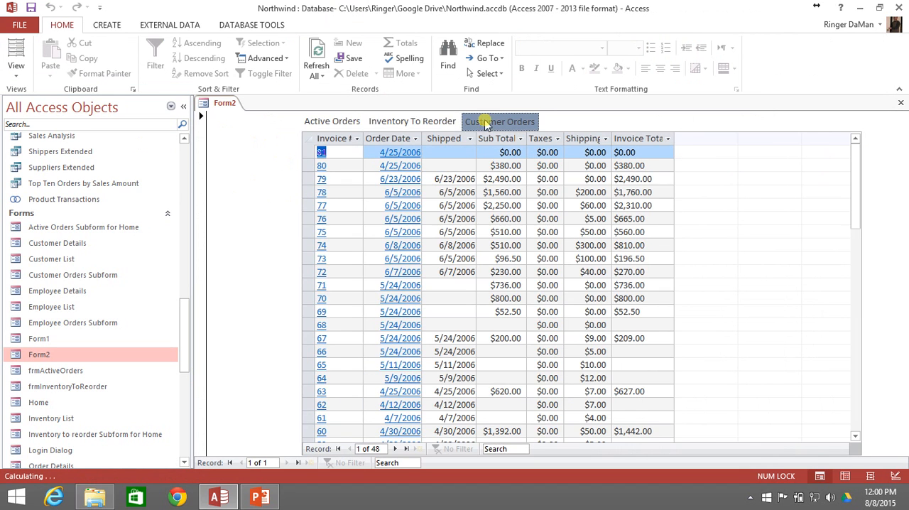
left_click(412, 121)
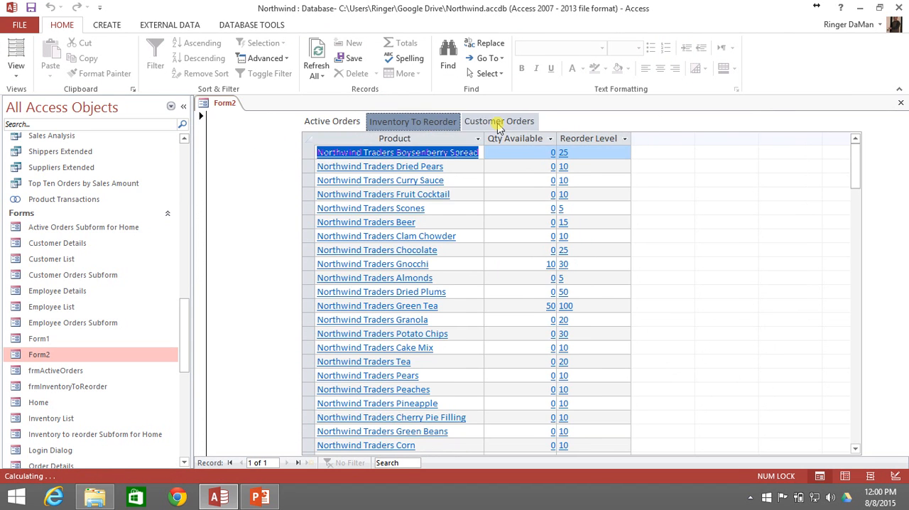
left_click(332, 121)
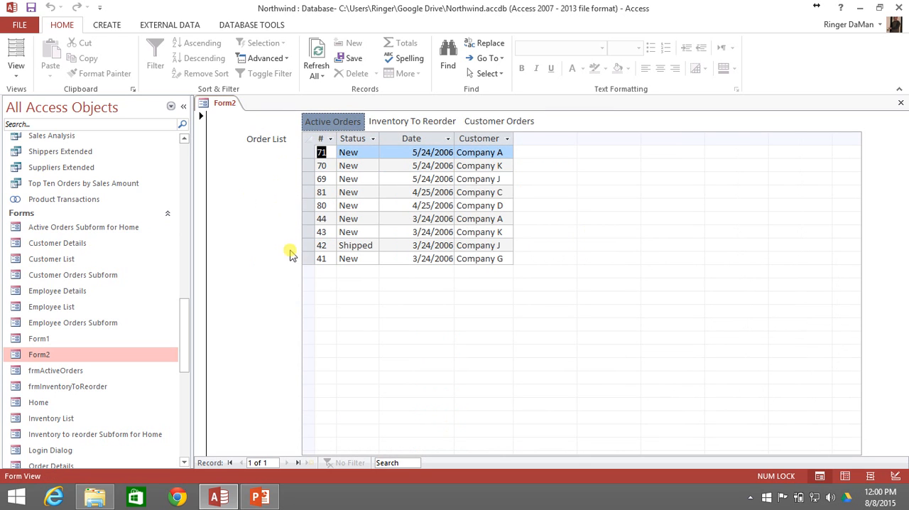
- Load Order List via the left button, then bring up the Form2 tab's view-switching menu
left_click(268, 139)
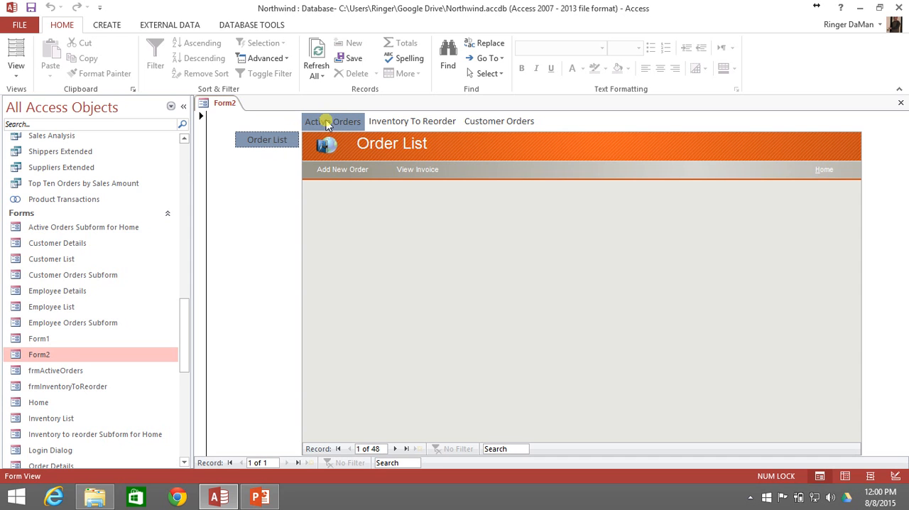
mouse_move(412, 121)
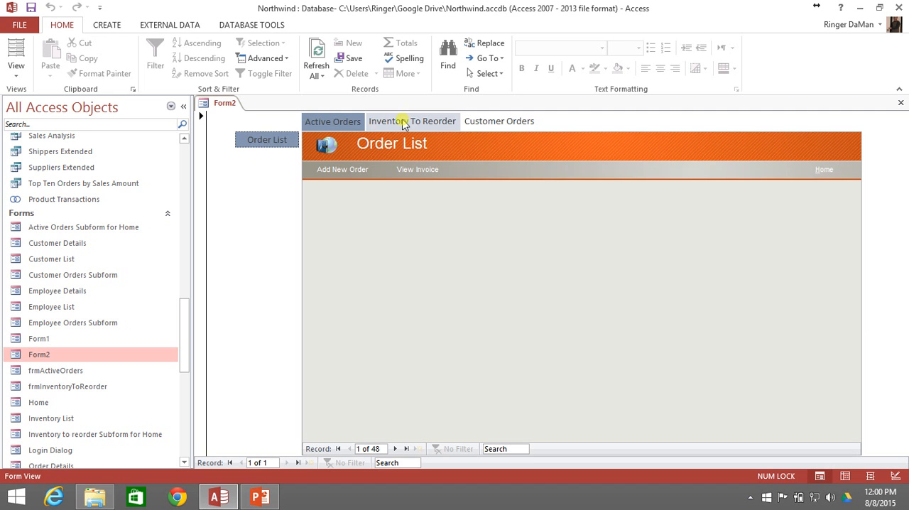
left_click(412, 121)
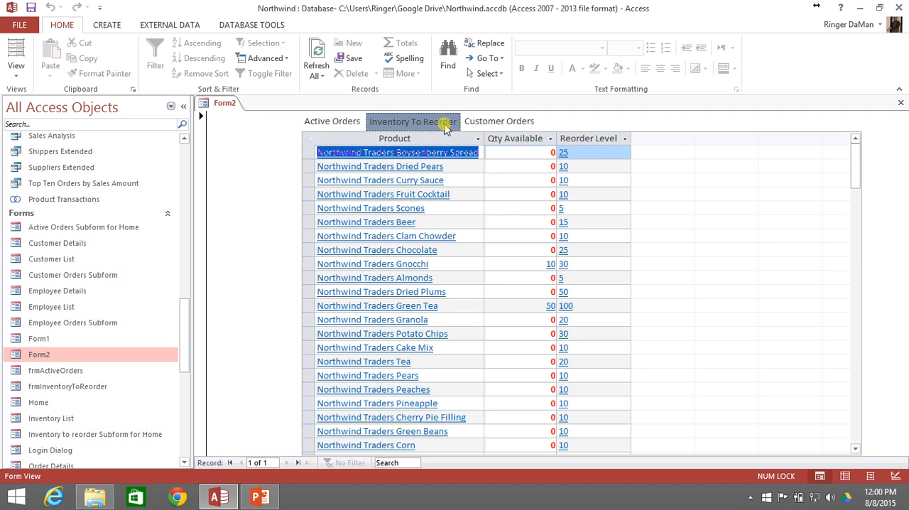
right_click(225, 102)
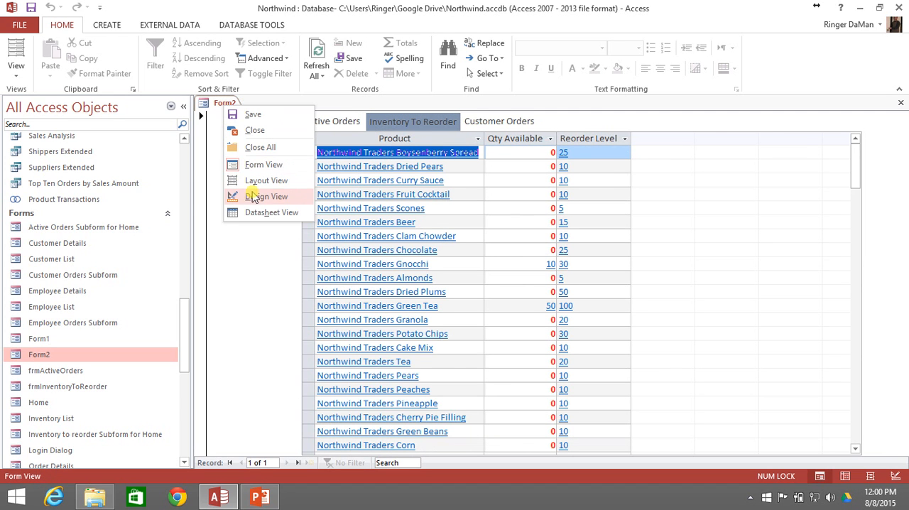
- In Design View, add an Inventory List left button under Inventory To Reorder
left_click(267, 196)
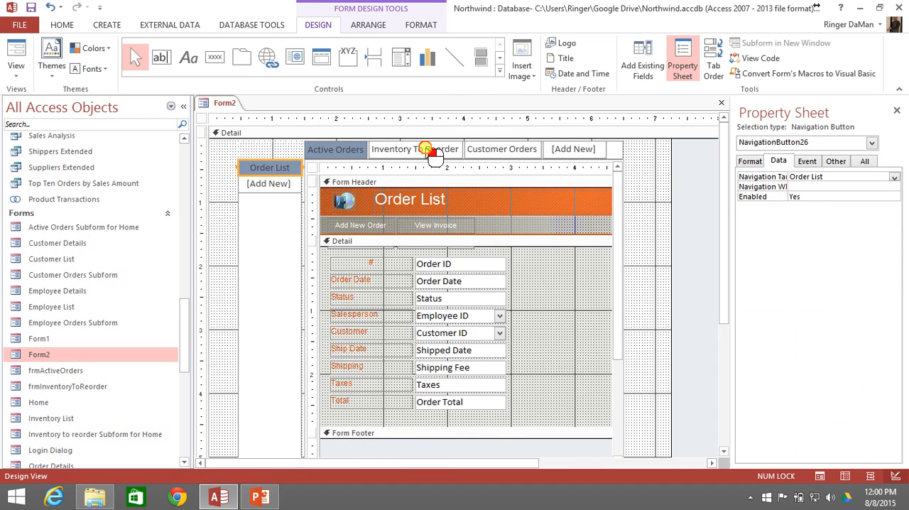
left_click(414, 150)
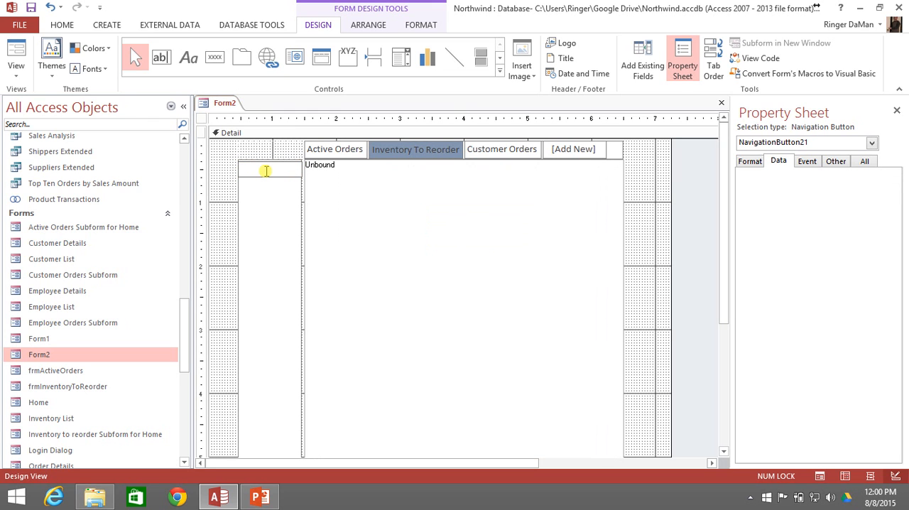
type("Inventory List")
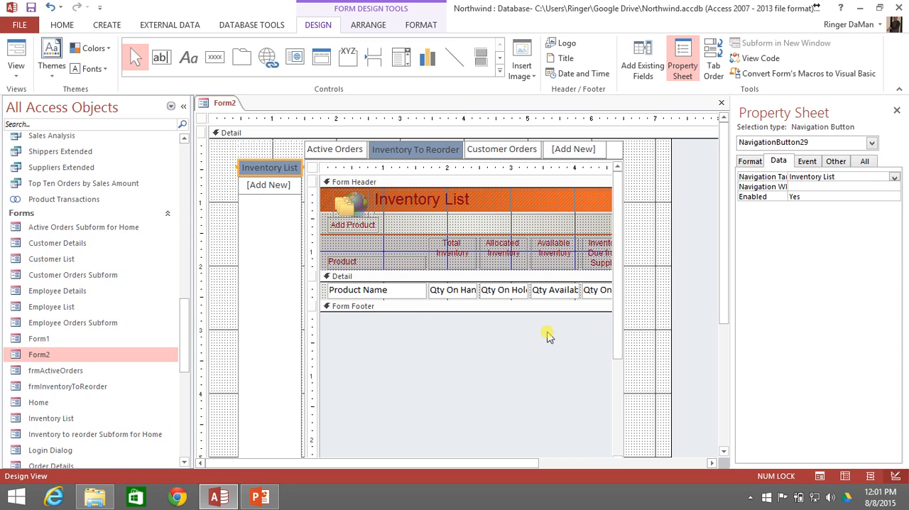
mouse_move(40, 418)
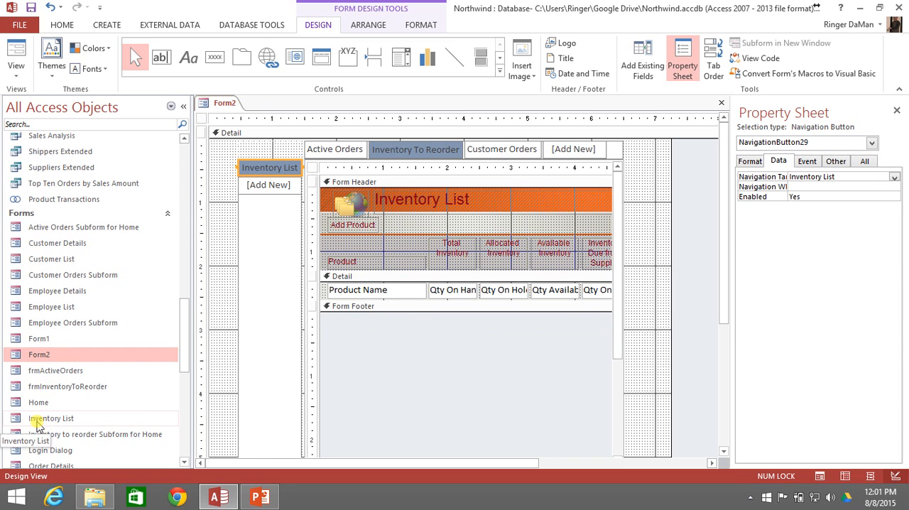
mouse_move(503, 303)
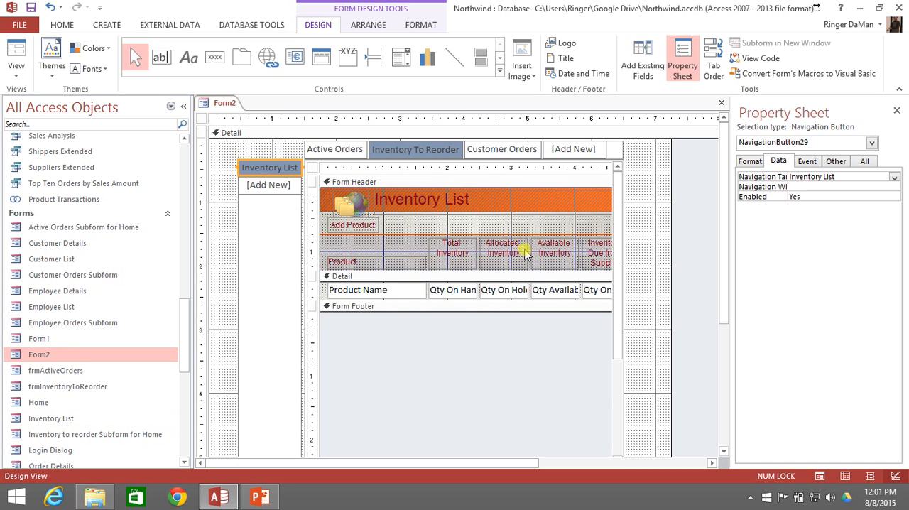
- Add a Customer List left button under Customer Orders and return to Form View
left_click(503, 149)
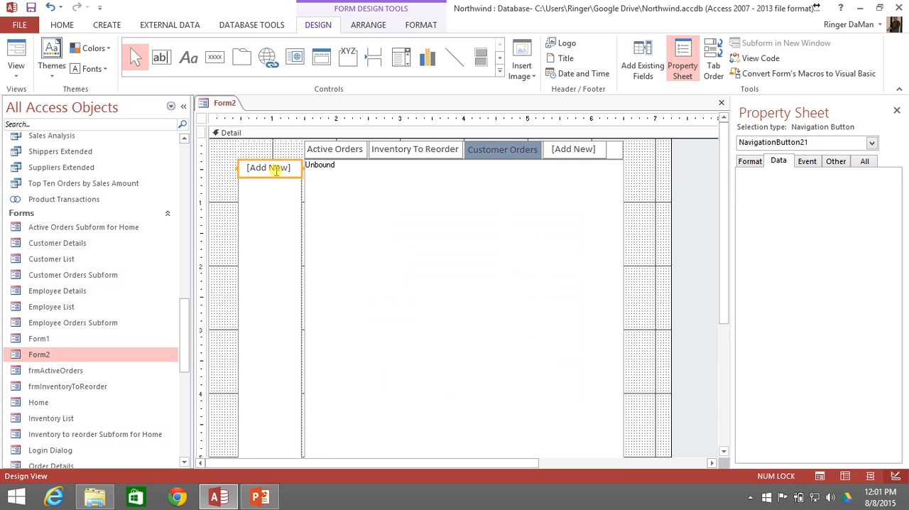
type("Customer List")
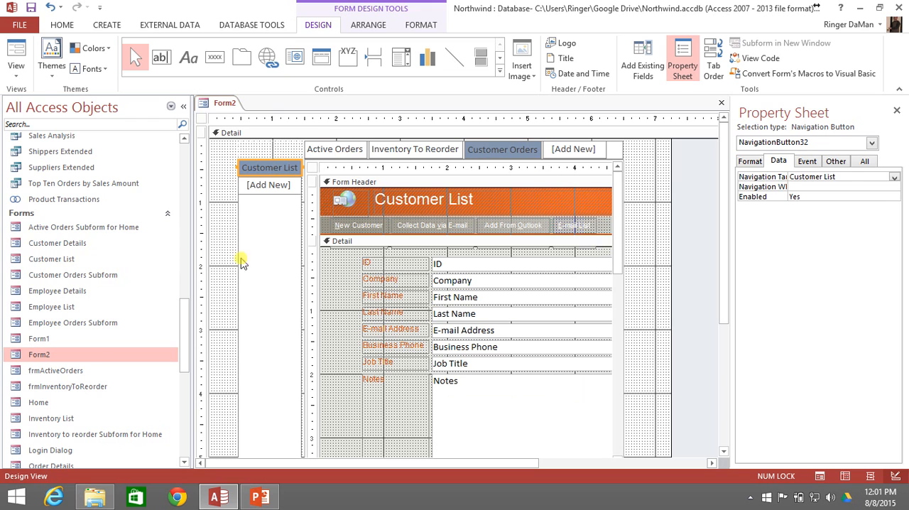
mouse_move(343, 170)
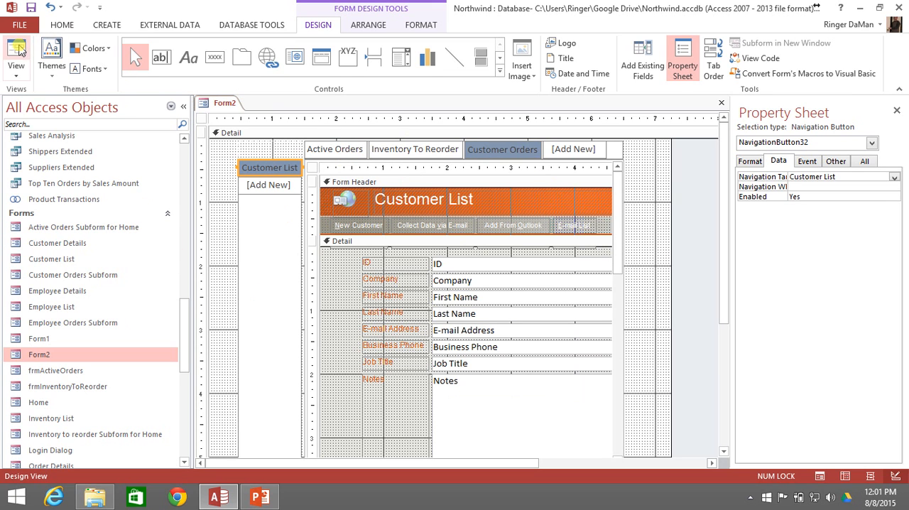
left_click(15, 57)
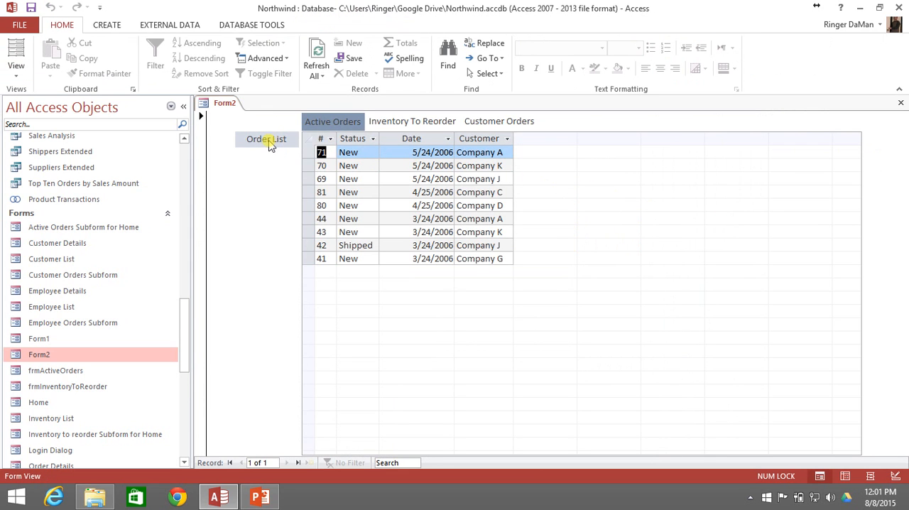
left_click(267, 139)
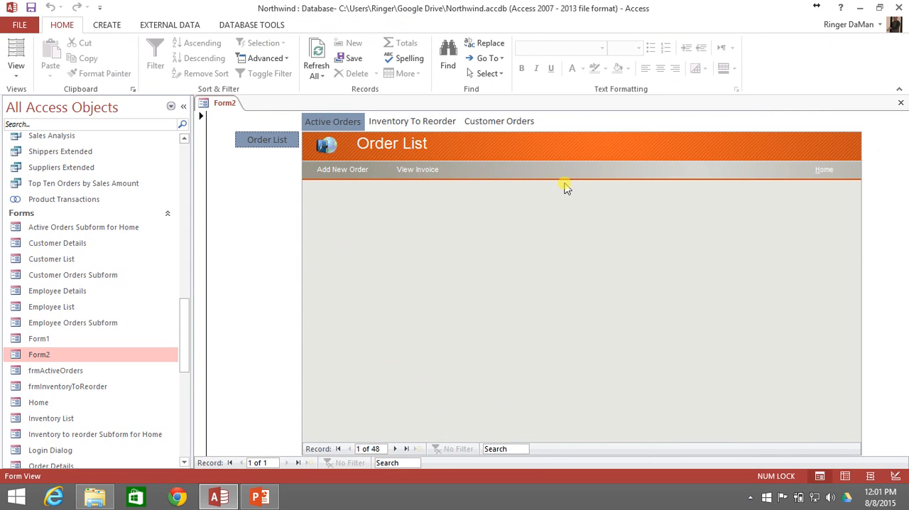
mouse_move(751, 348)
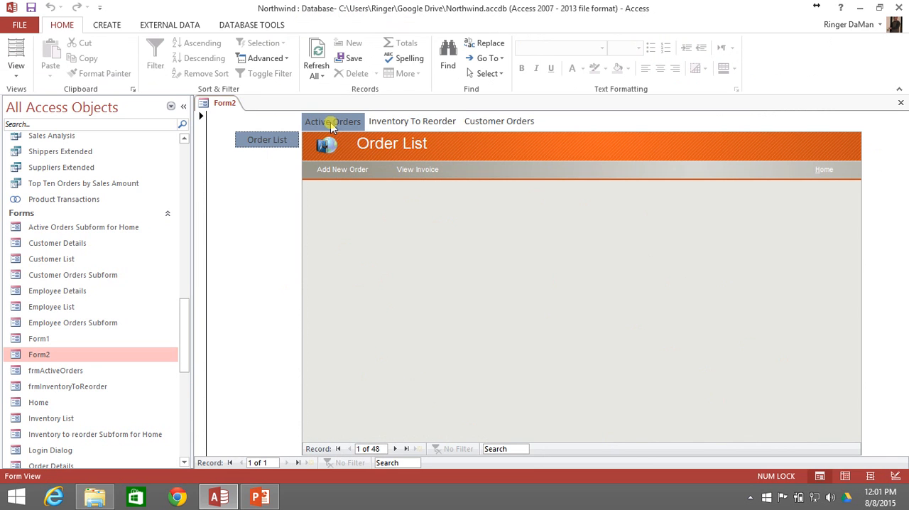
left_click(332, 121)
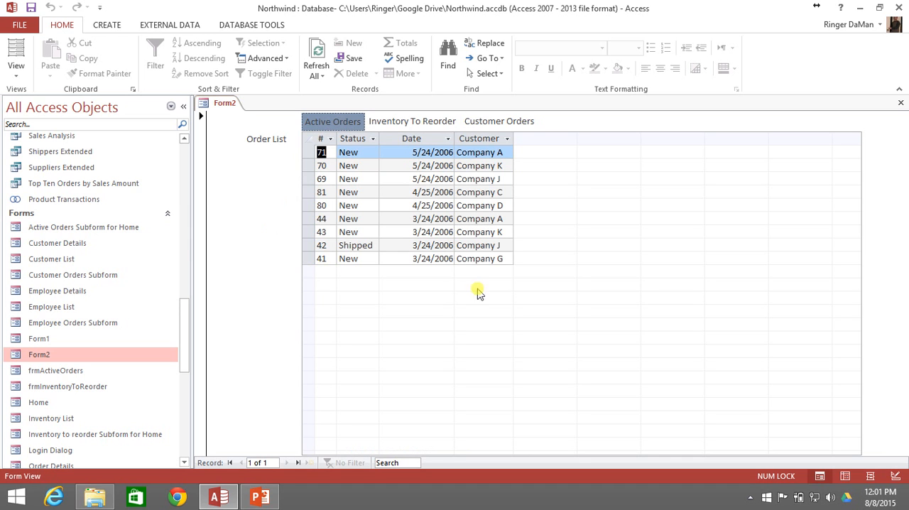
left_click(413, 121)
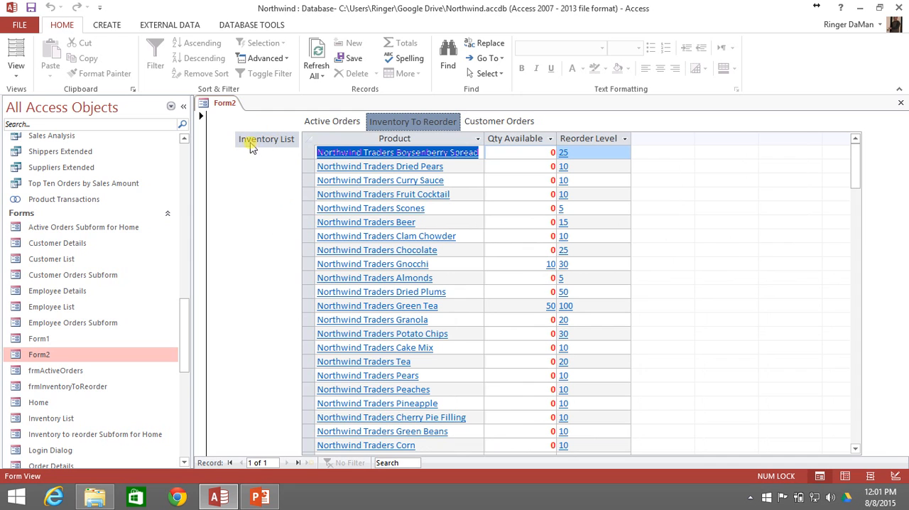
left_click(267, 140)
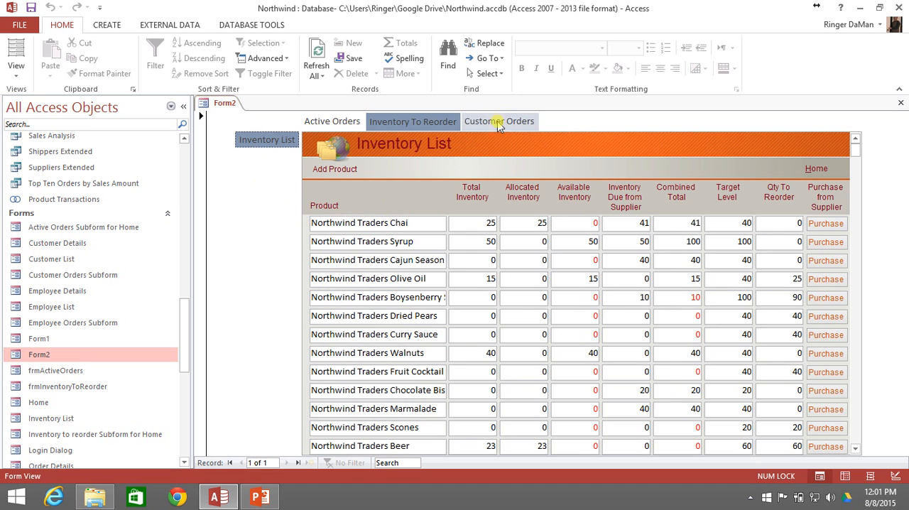
left_click(500, 121)
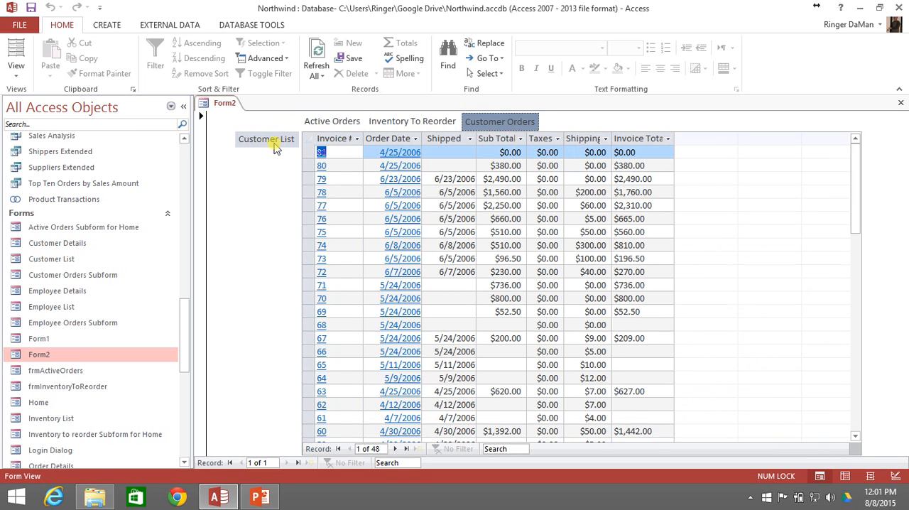
left_click(267, 139)
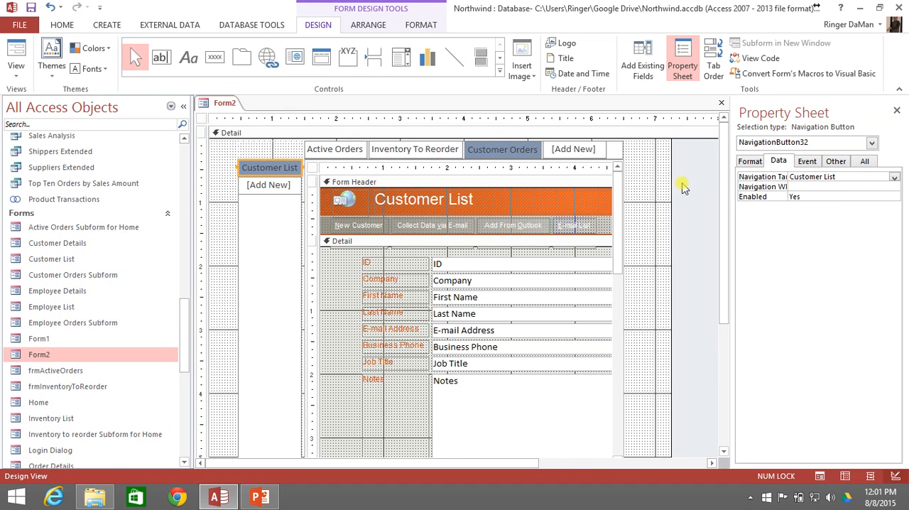
mouse_move(608, 244)
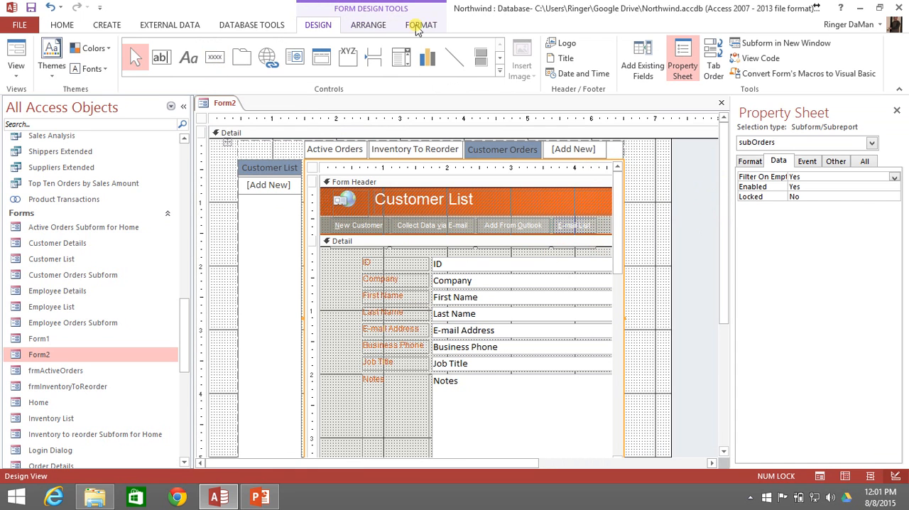
- Return to the Design tab's controls to pick the Navigation Control tool
left_click(368, 26)
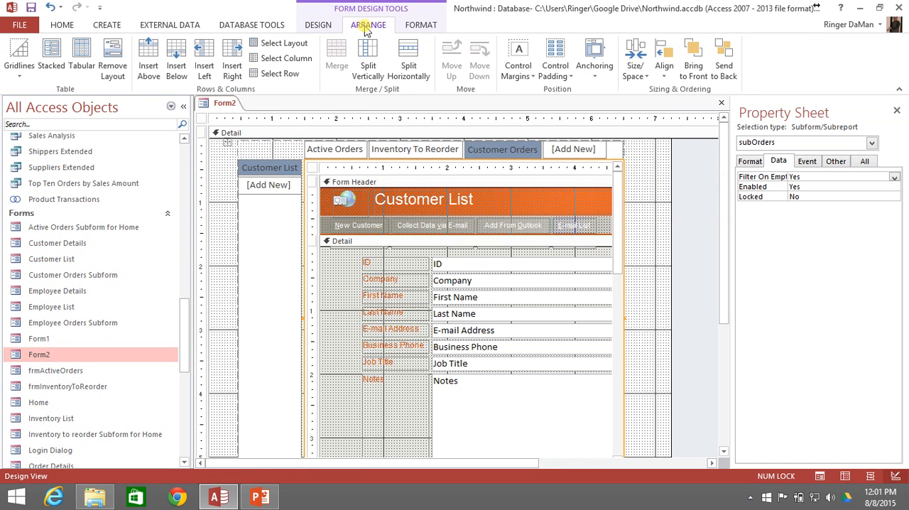
mouse_move(232, 57)
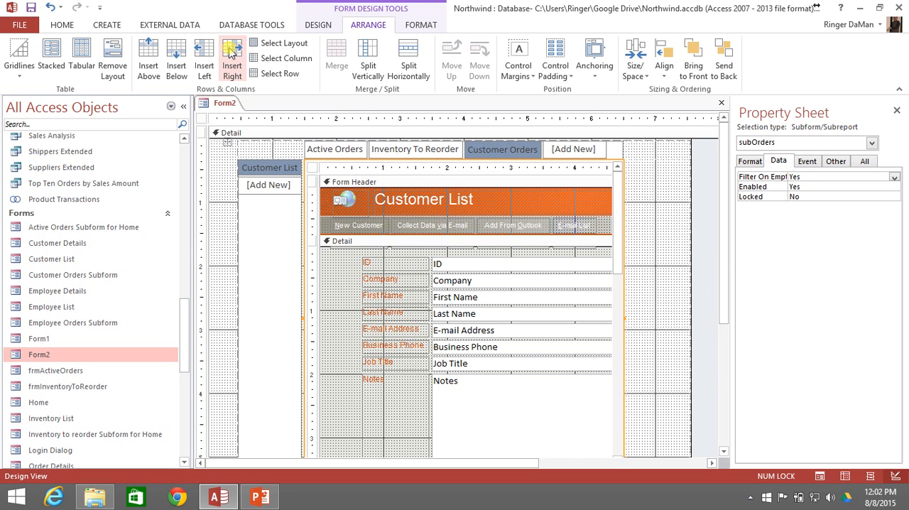
mouse_move(665, 221)
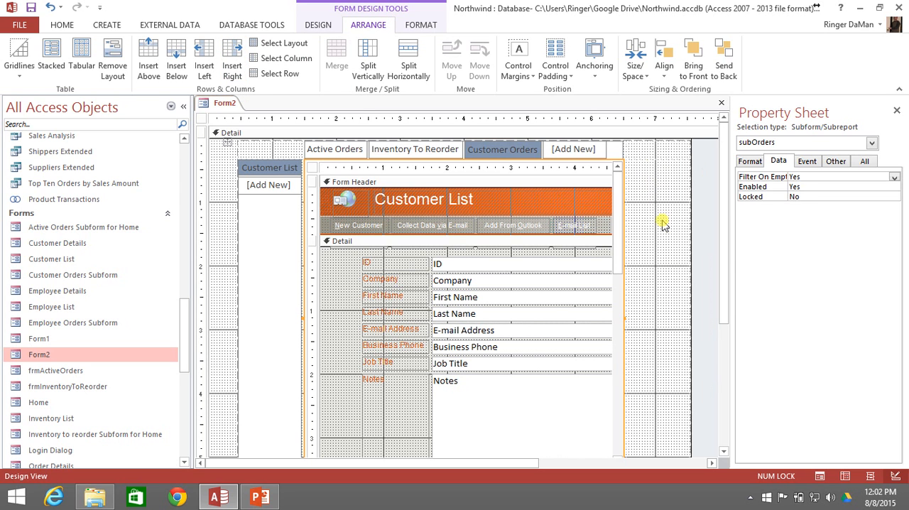
mouse_move(713, 362)
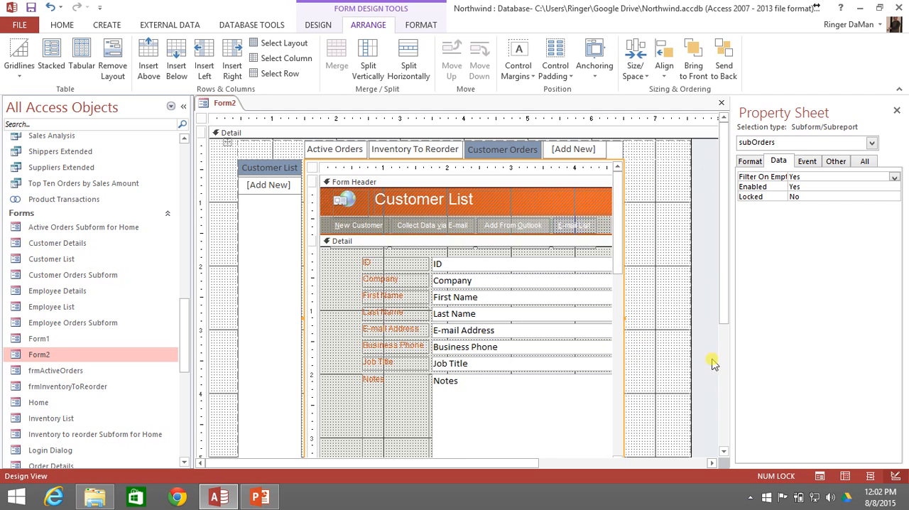
left_click(318, 24)
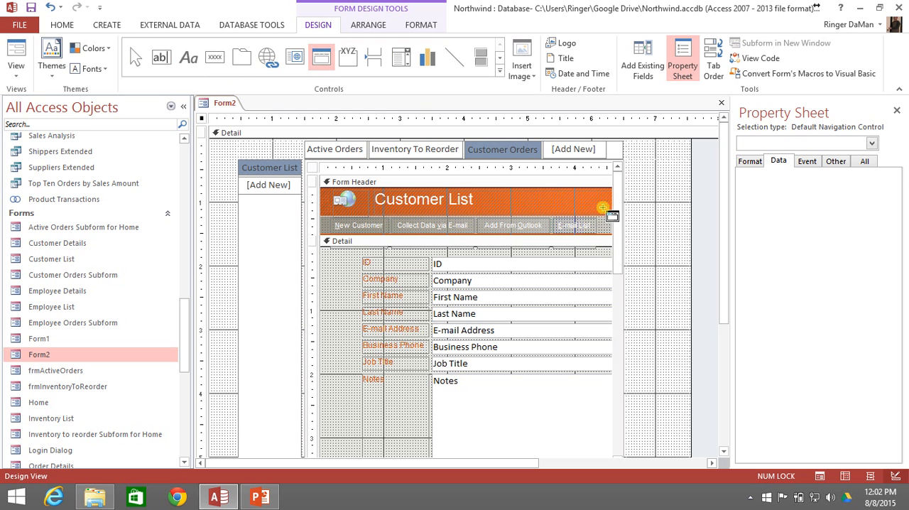
- Place a navigation control right of the subform, stretch it into a tall column and set Span to Vertical
left_click(665, 193)
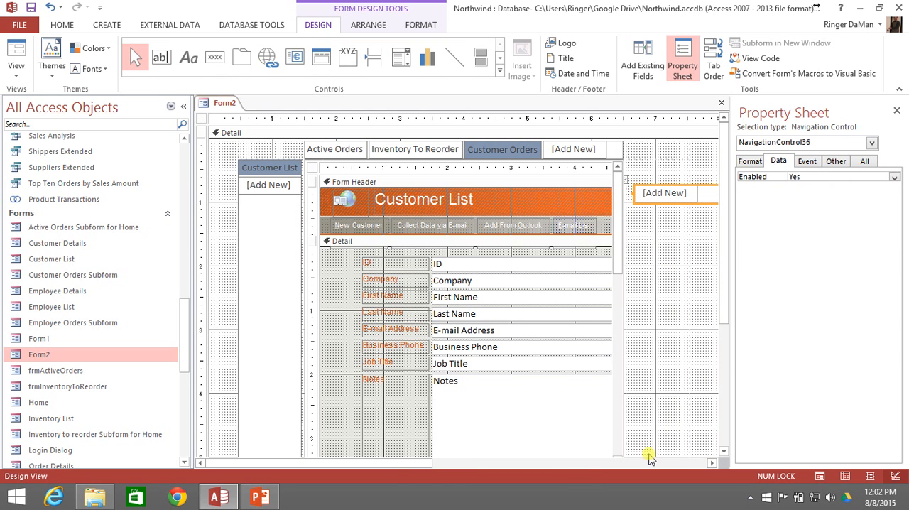
left_click_drag(320, 463, 514, 469)
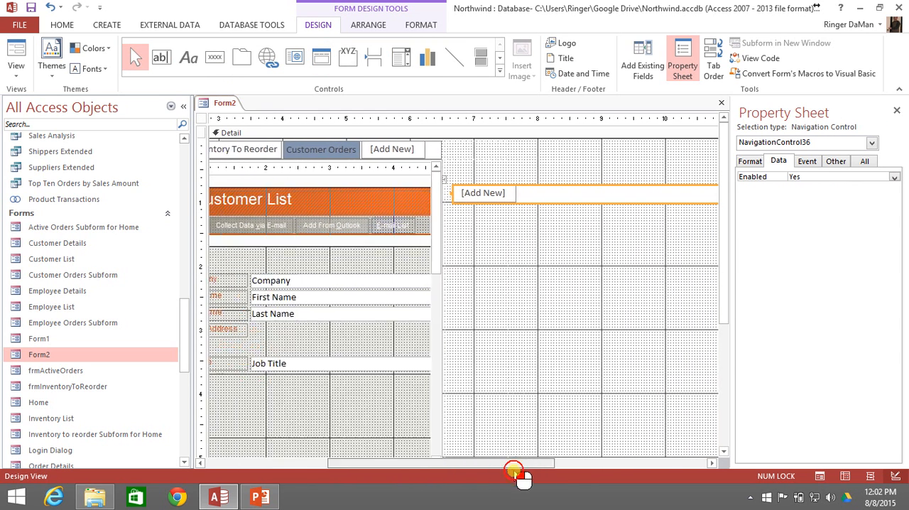
left_click_drag(514, 463, 599, 463)
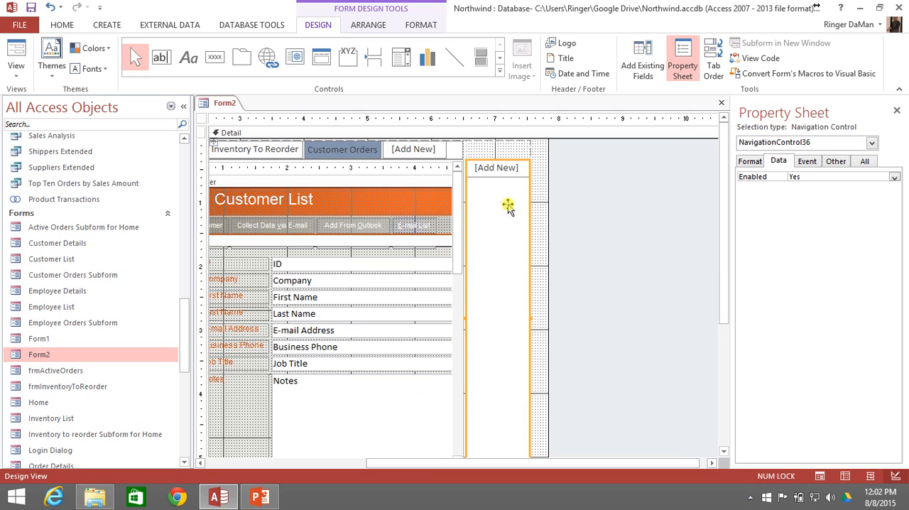
left_click(750, 161)
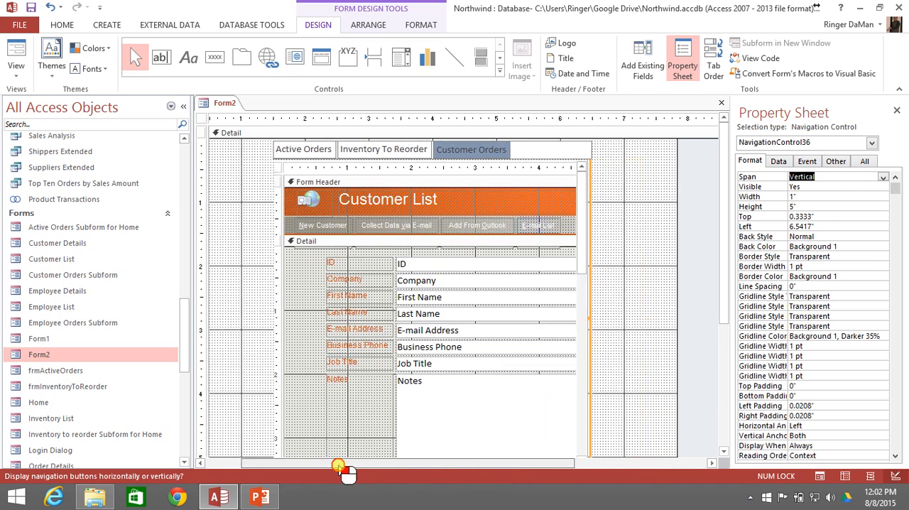
- Add a Customer Details button to the right navigation control
left_click(631, 167)
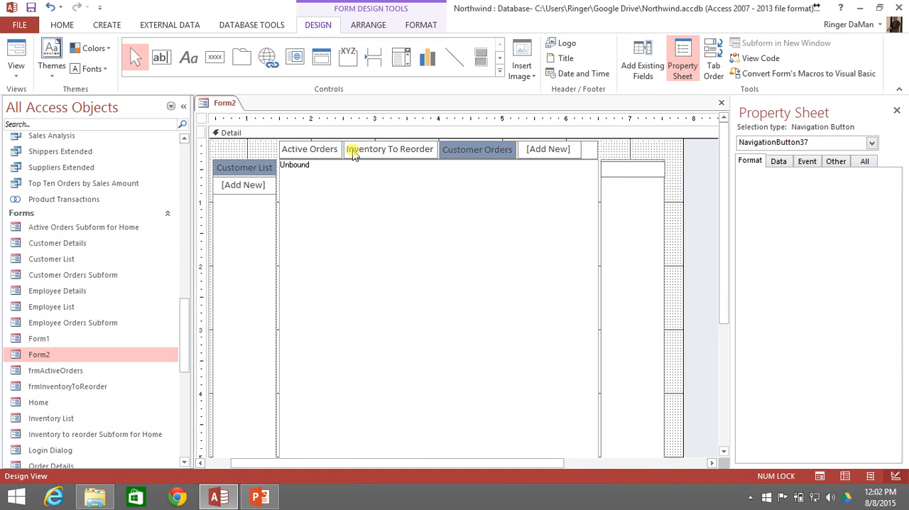
mouse_move(298, 149)
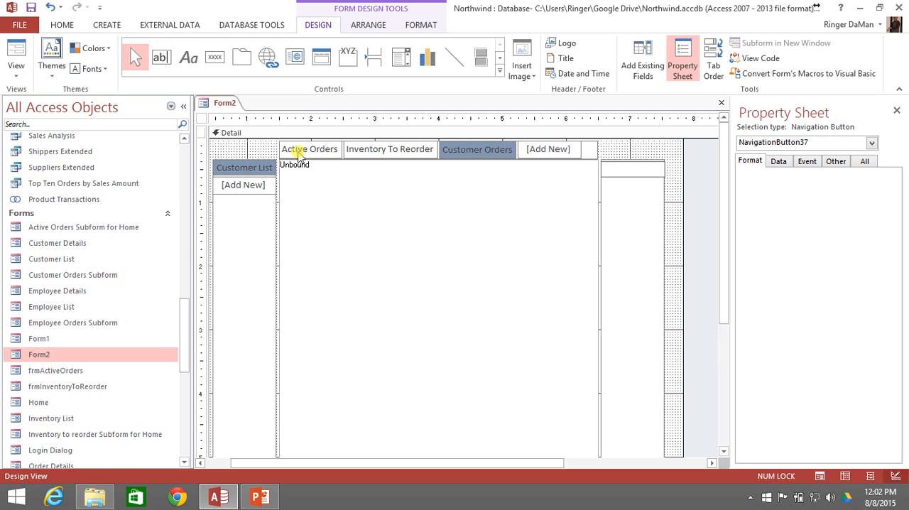
mouse_move(135, 370)
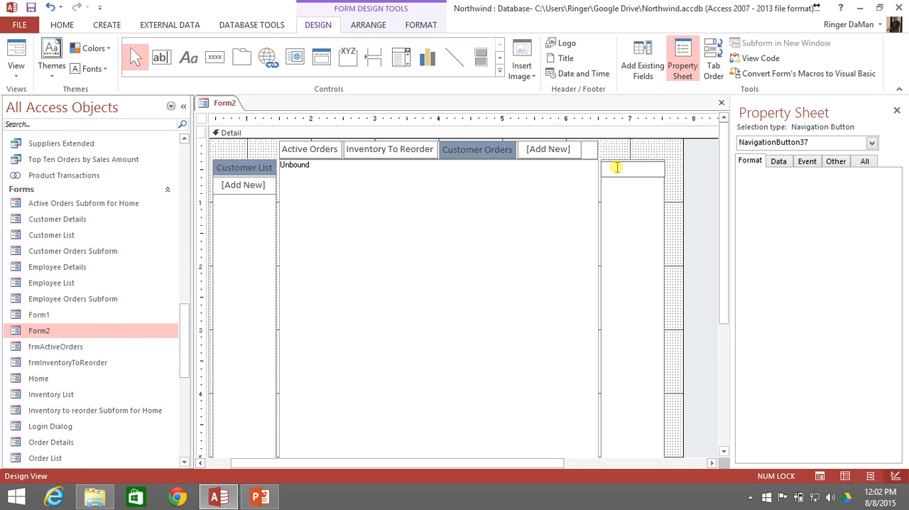
type("Cus")
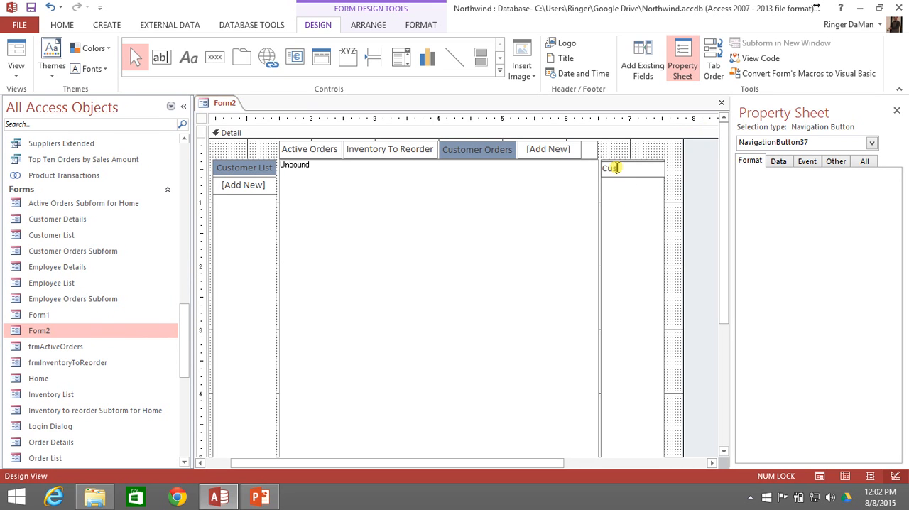
type("tomer D")
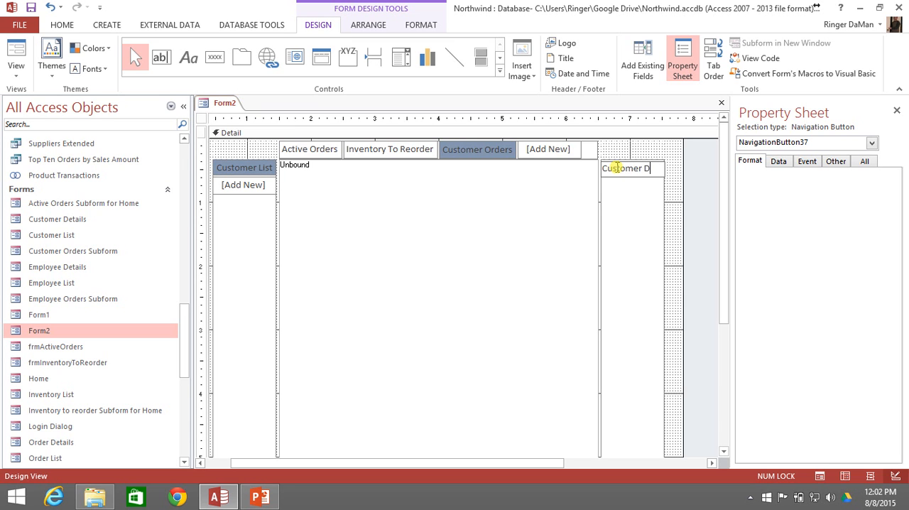
left_click(630, 167)
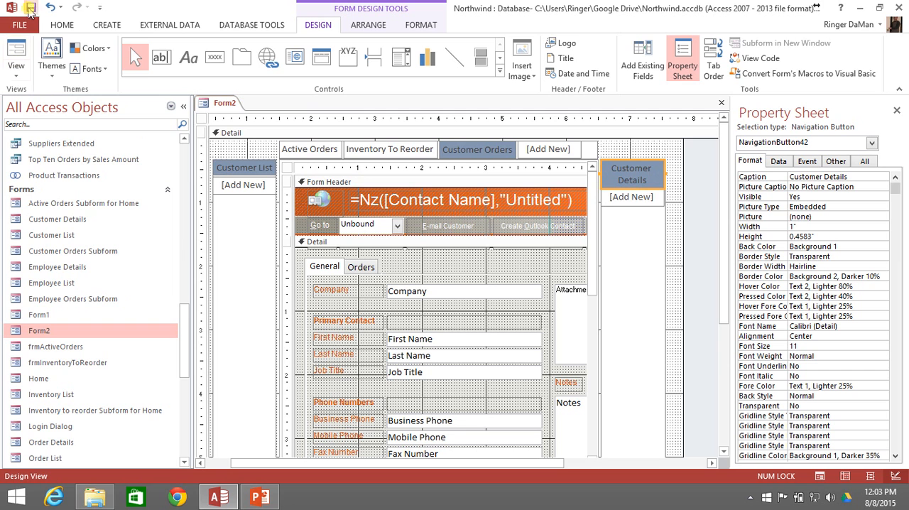
- Run Form2 and use Customer Orders then Customer List to reach the customer details form
left_click(15, 54)
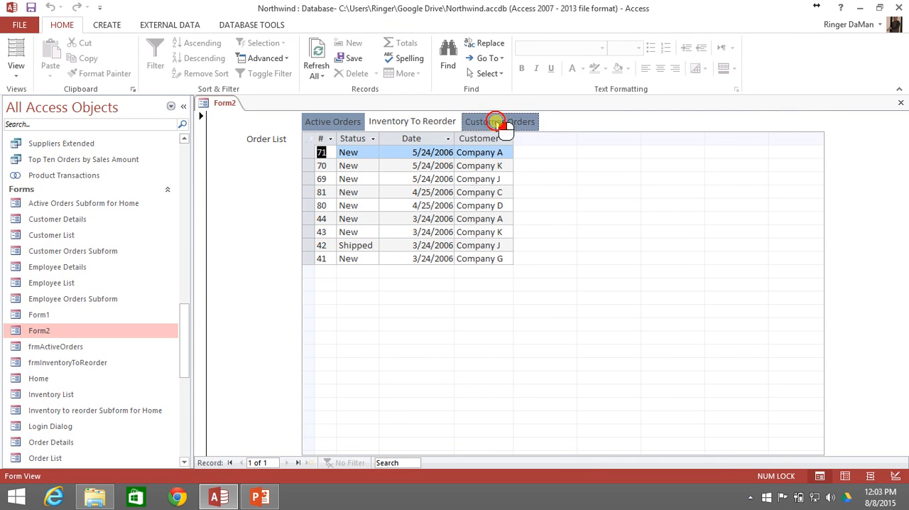
left_click(500, 122)
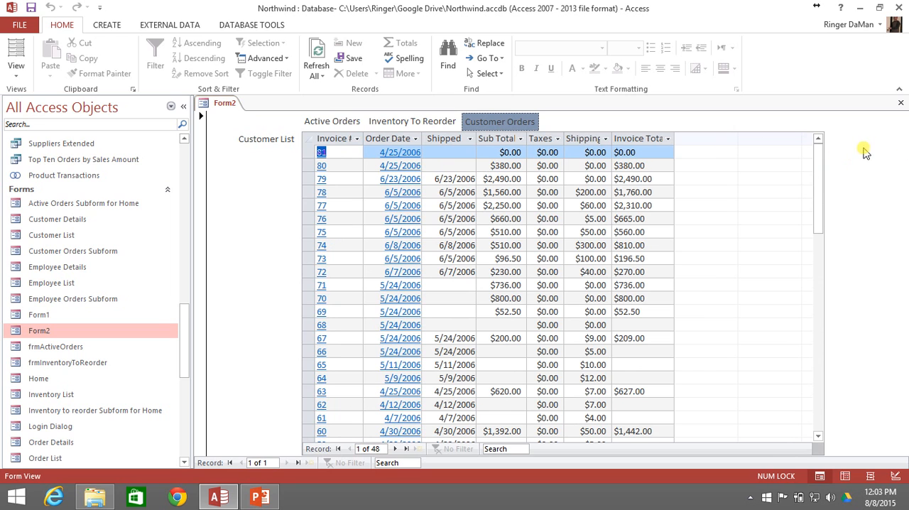
mouse_move(847, 145)
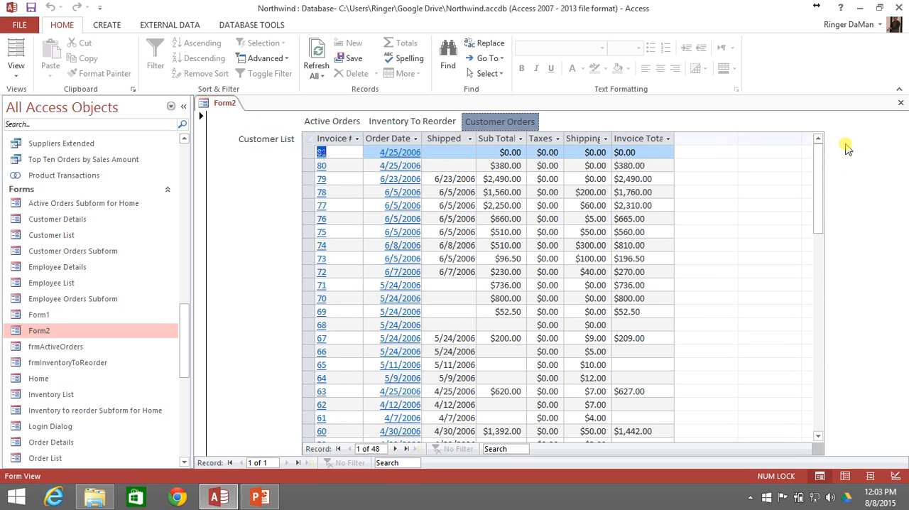
mouse_move(858, 140)
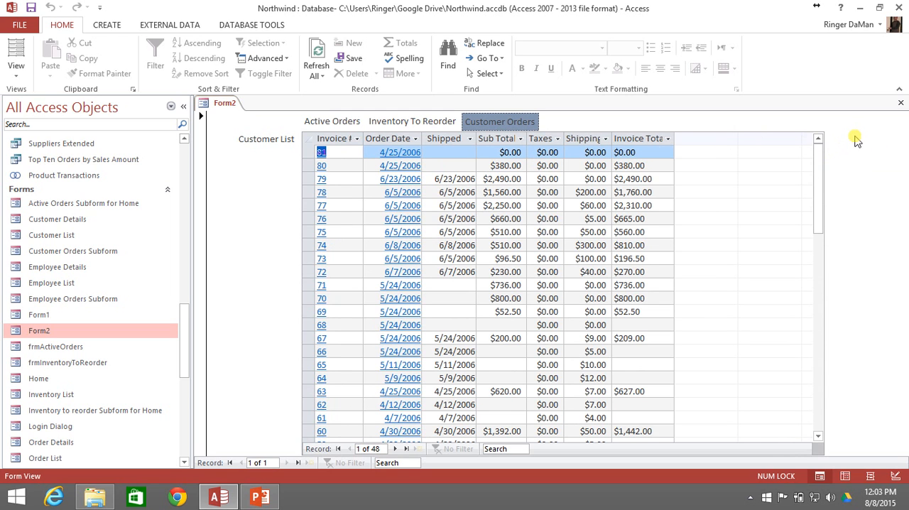
mouse_move(853, 148)
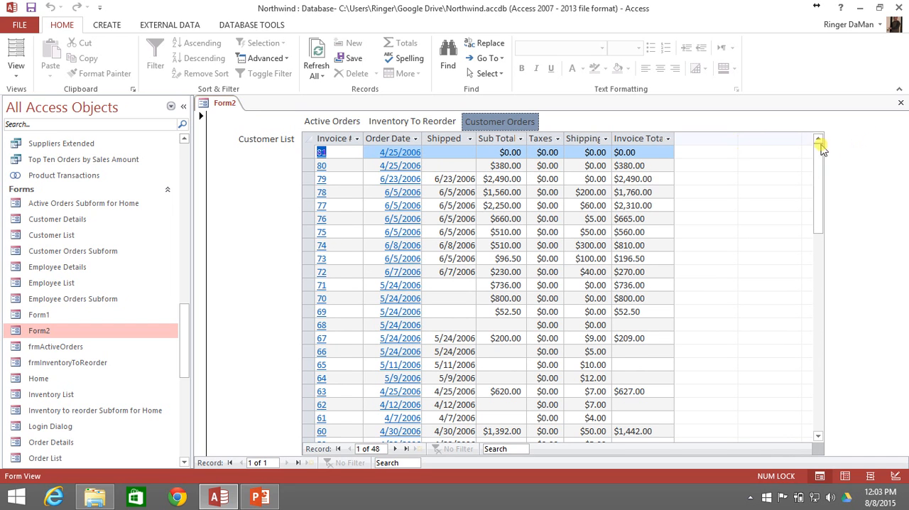
mouse_move(390, 179)
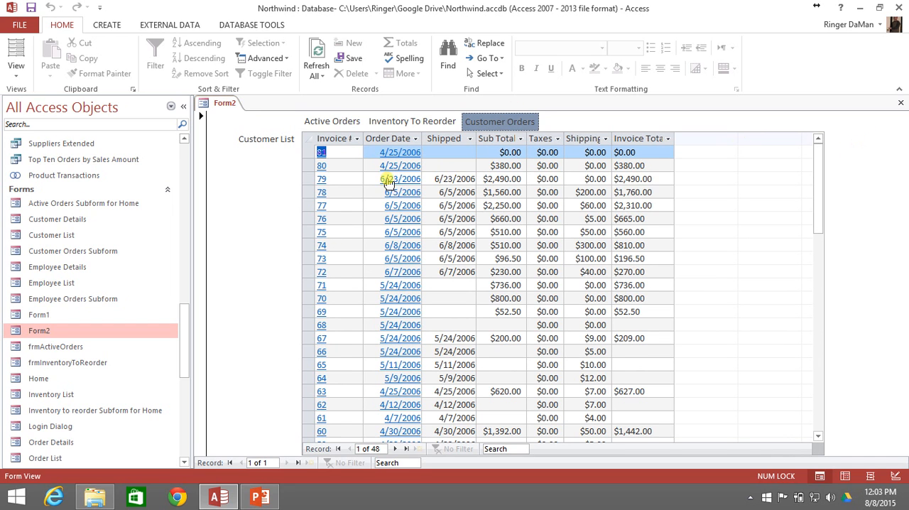
mouse_move(511, 122)
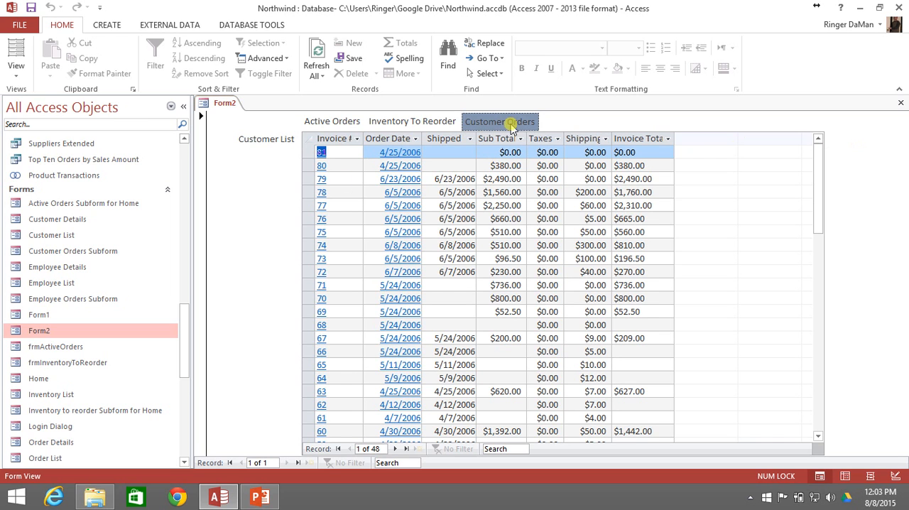
mouse_move(839, 145)
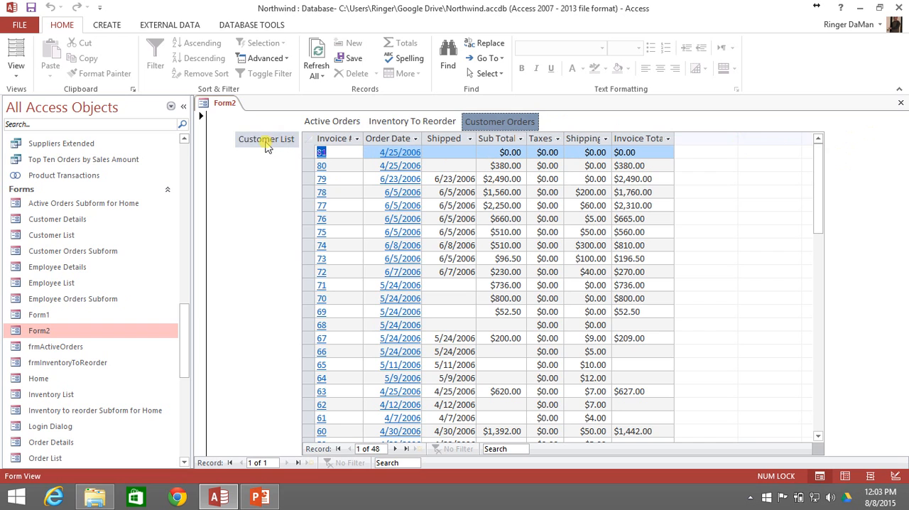
left_click(267, 139)
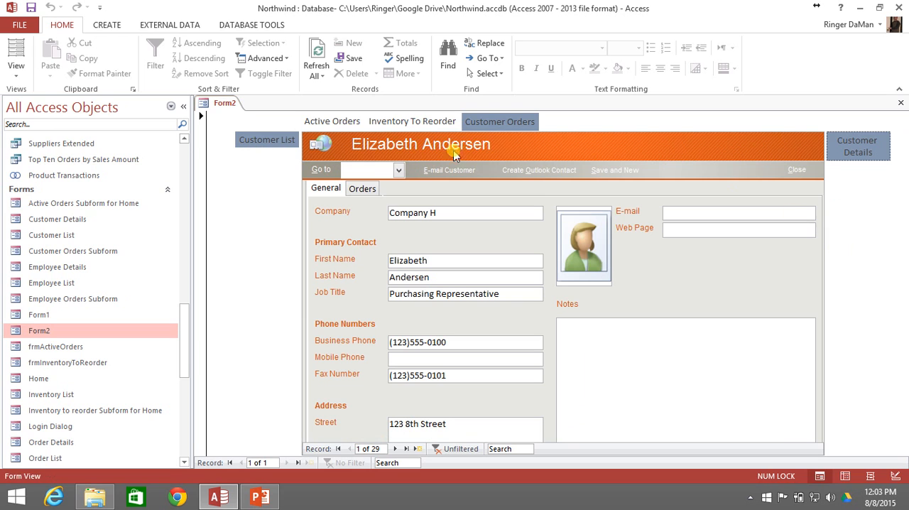
mouse_move(842, 193)
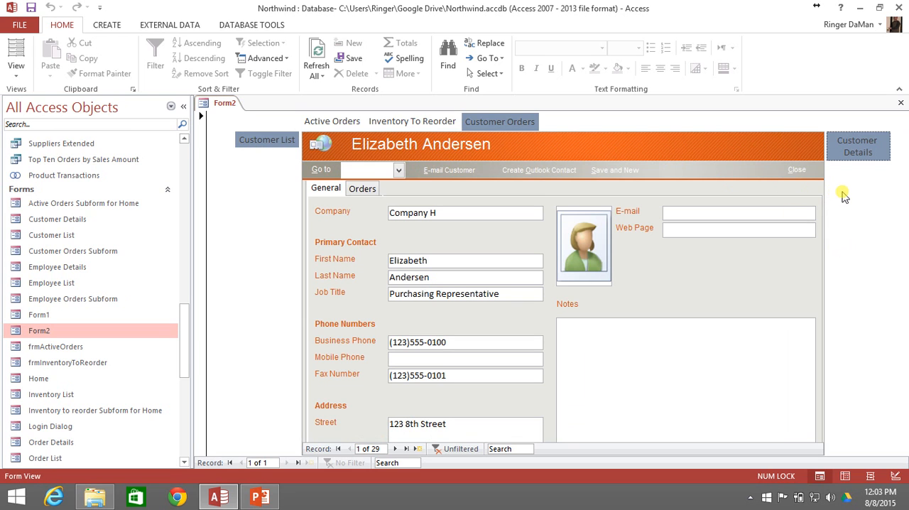
mouse_move(728, 196)
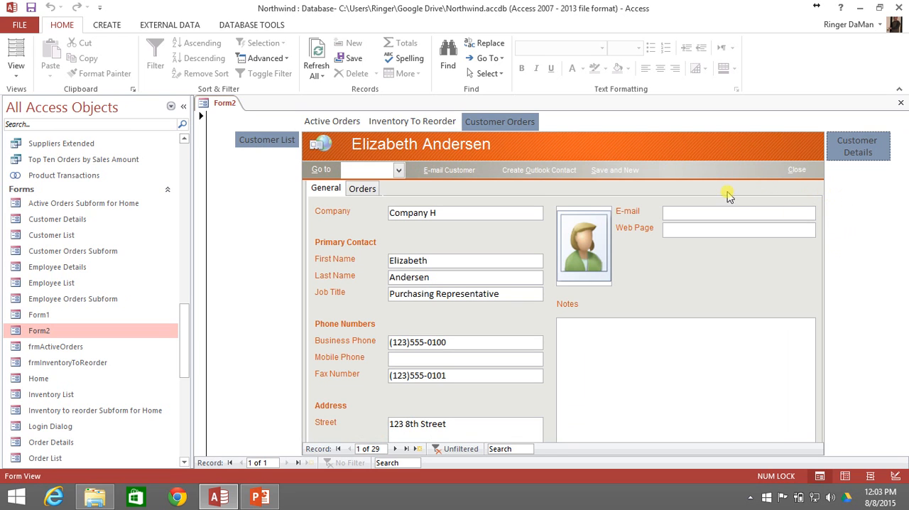
mouse_move(660, 172)
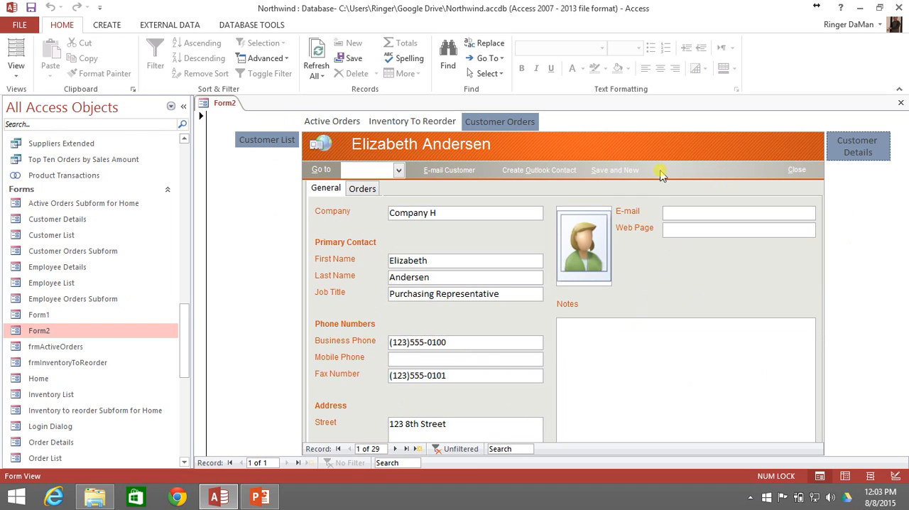
mouse_move(746, 311)
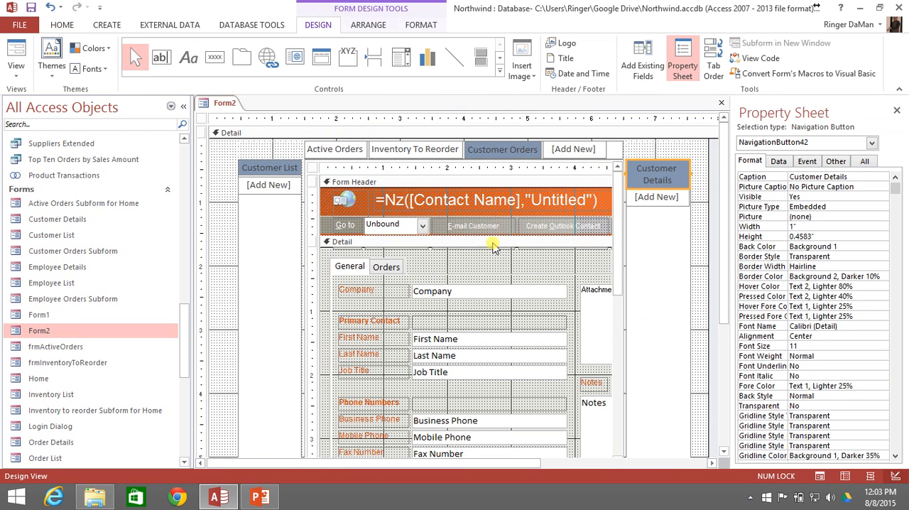
mouse_move(523, 287)
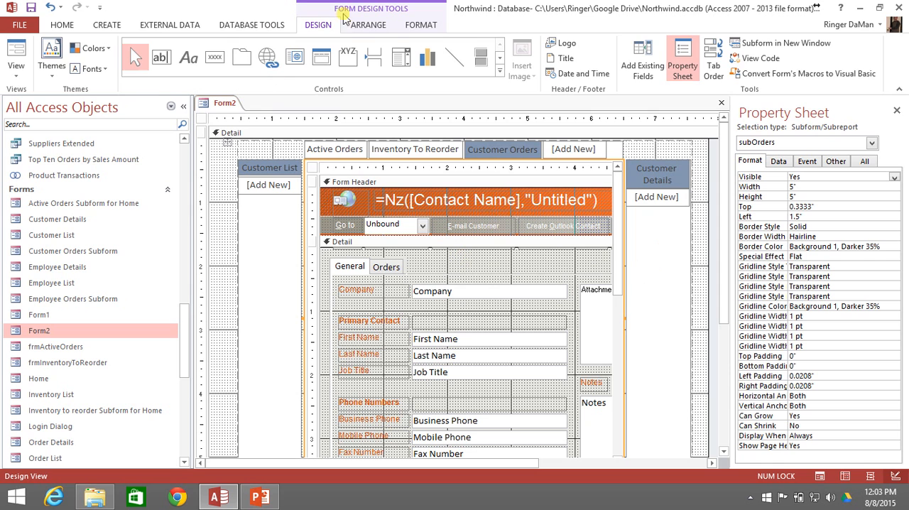
- Insert a column right of the Customer Details navigation control and add a Horizontal Tabs navigation control there
left_click(421, 24)
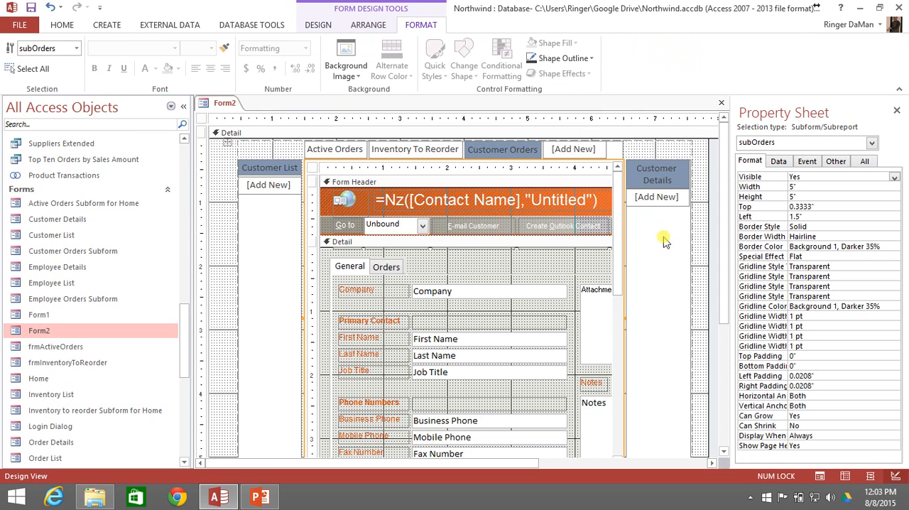
left_click(661, 324)
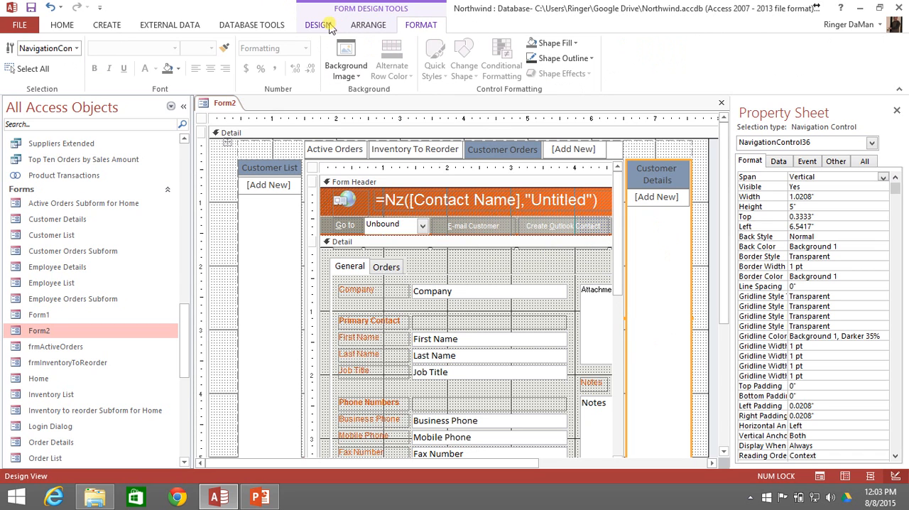
left_click(368, 26)
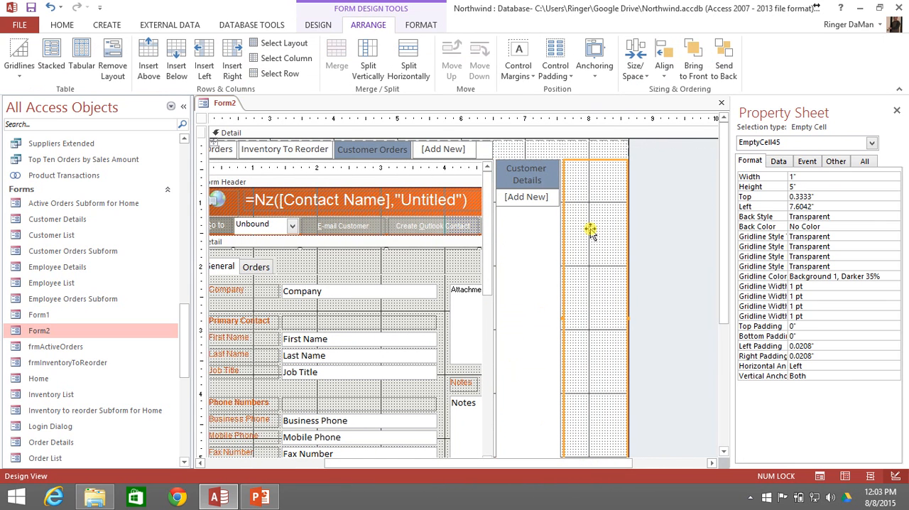
left_click(318, 25)
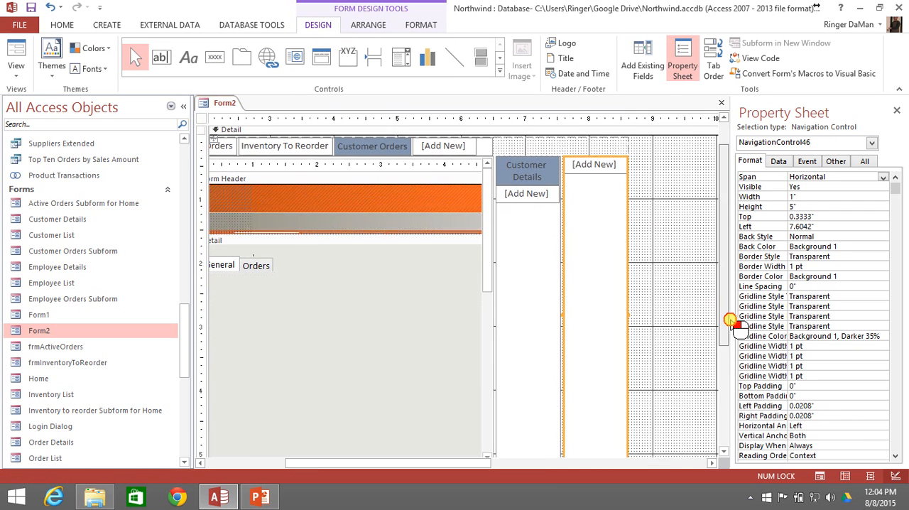
- Add a widened Customer Orders Subform button to the far-right navigation bar and run Form2 in Form View
scroll("up", 3)
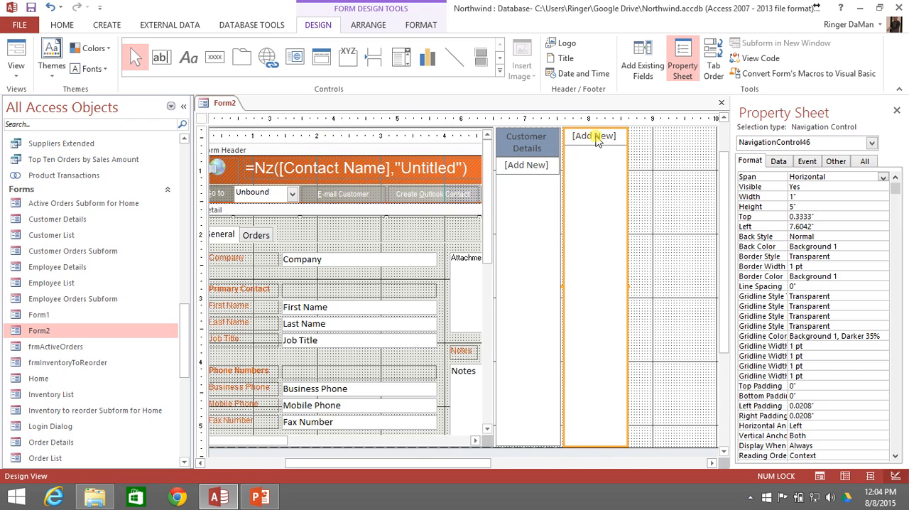
mouse_move(569, 164)
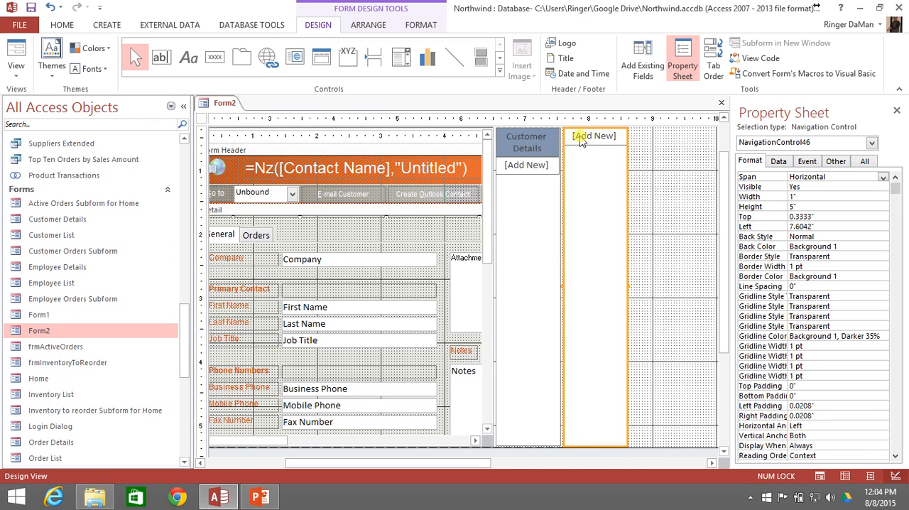
left_click(594, 136)
type("Customer Orders Subform")
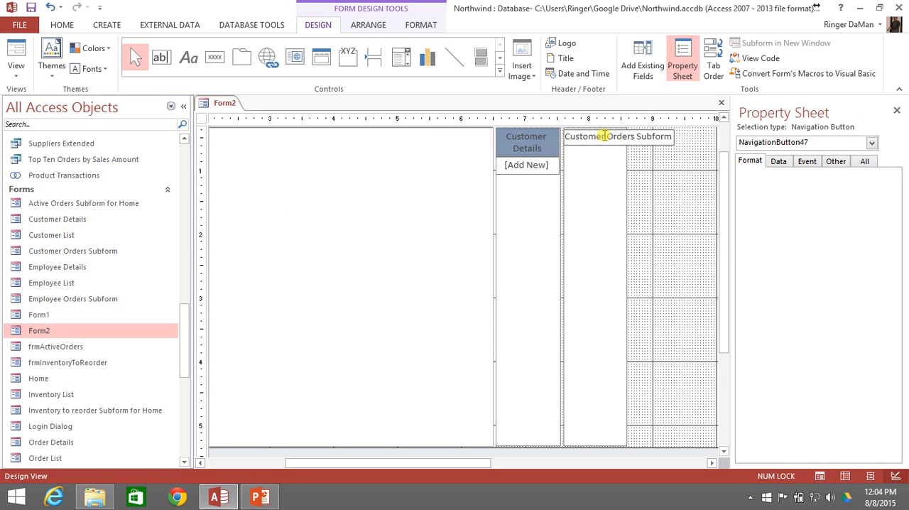
left_click(596, 137)
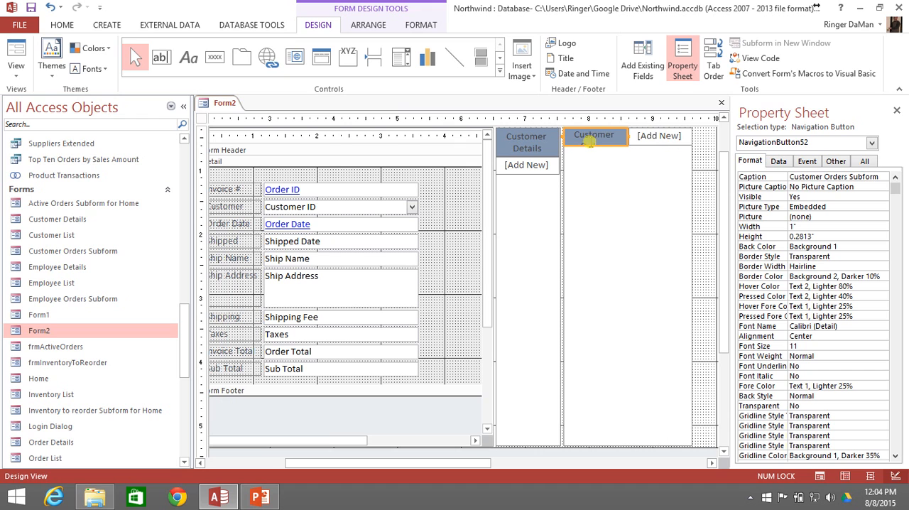
left_click_drag(595, 142, 596, 162)
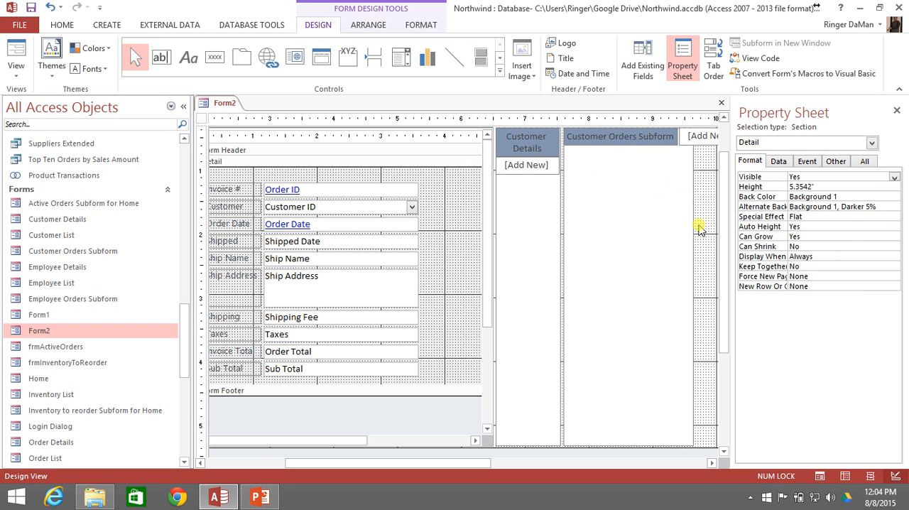
left_click(16, 57)
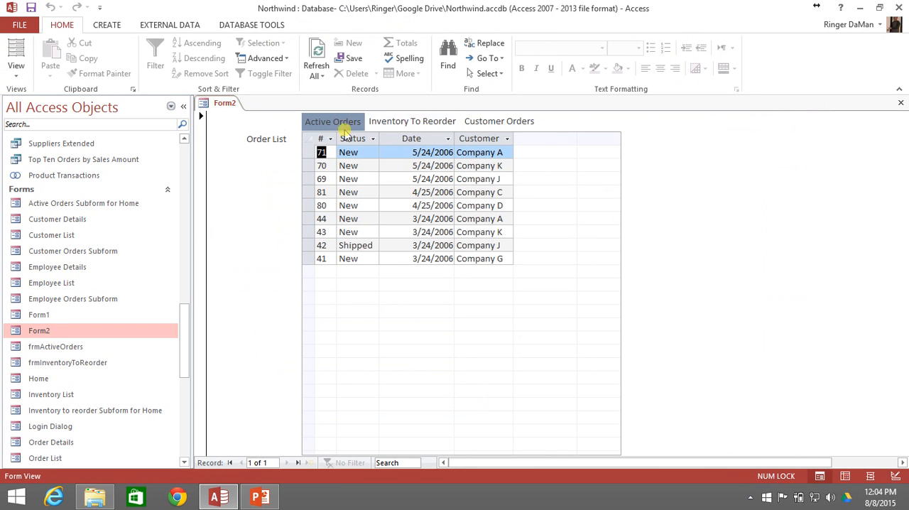
- Step through Customer Orders, Customer List and Customer Details pages in Form View, then return to Design View
left_click(499, 121)
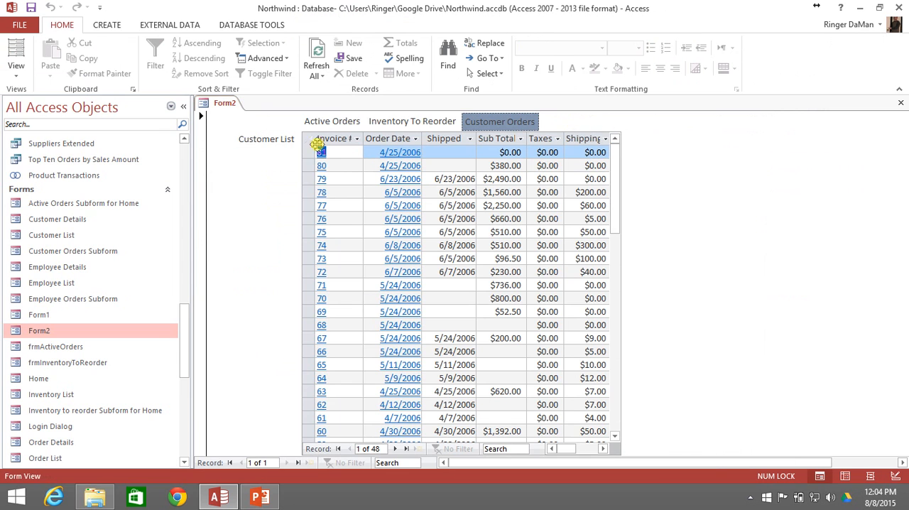
left_click(267, 139)
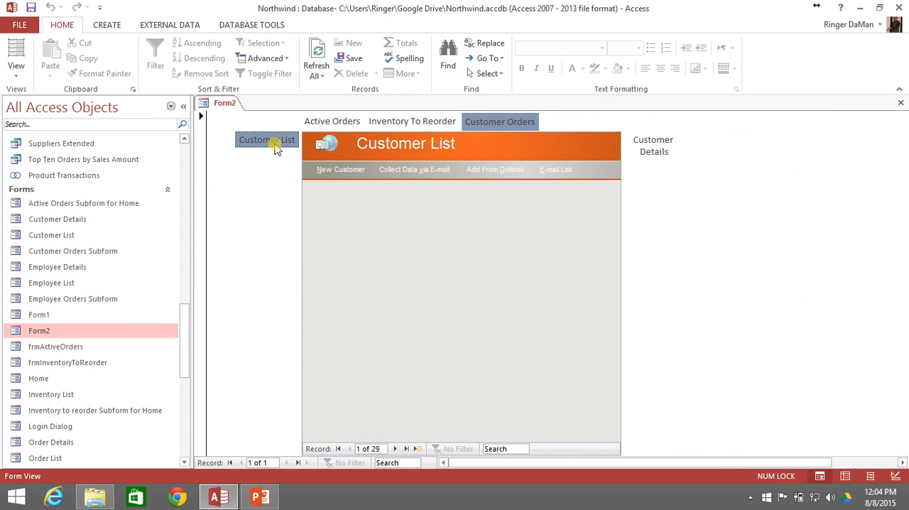
left_click(267, 139)
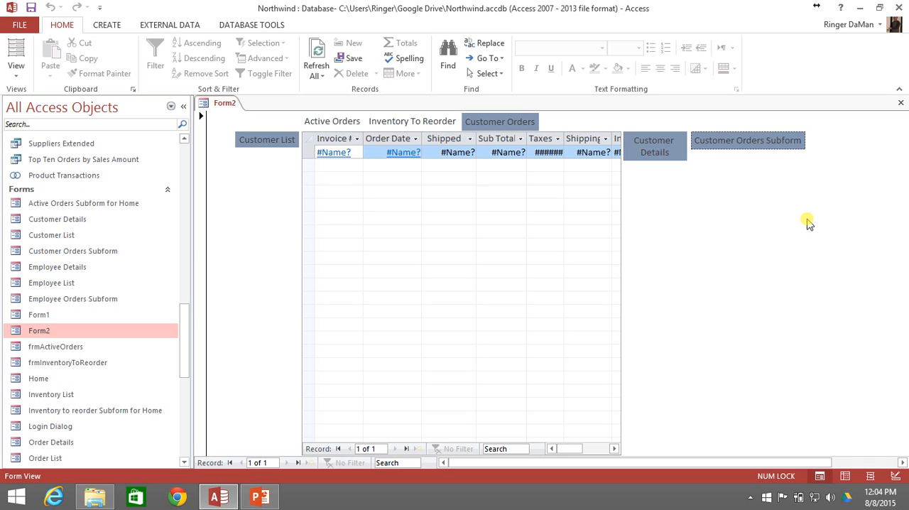
mouse_move(707, 409)
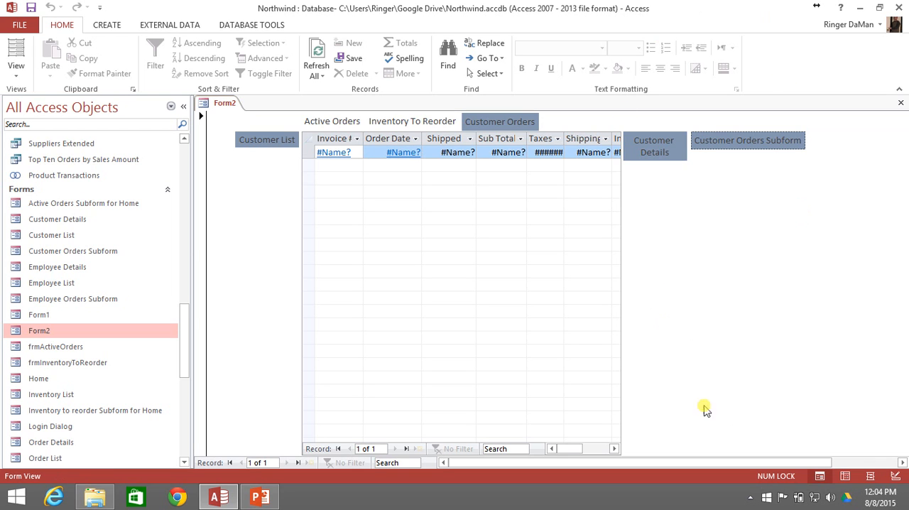
mouse_move(319, 426)
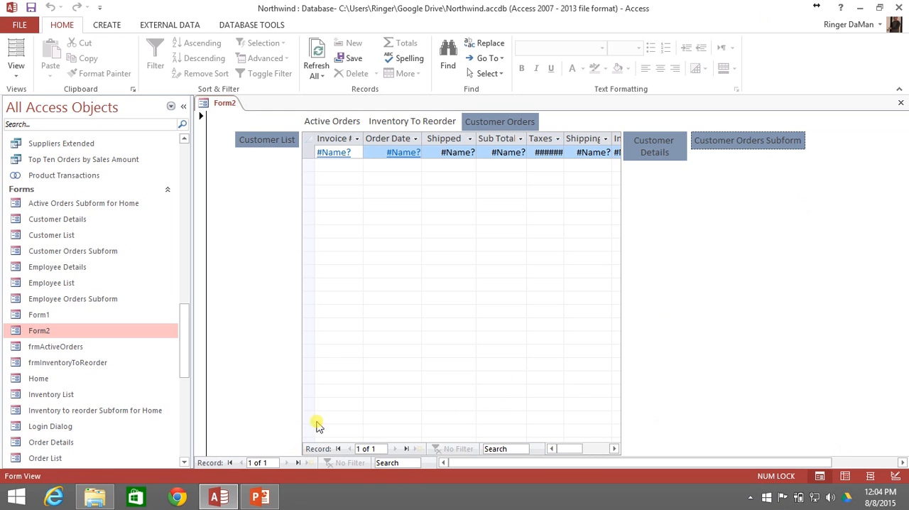
mouse_move(545, 128)
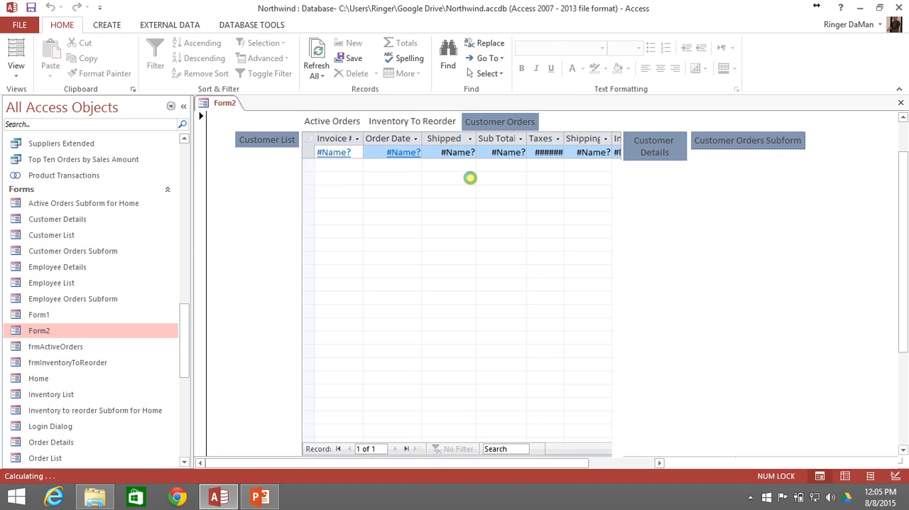
left_click(16, 54)
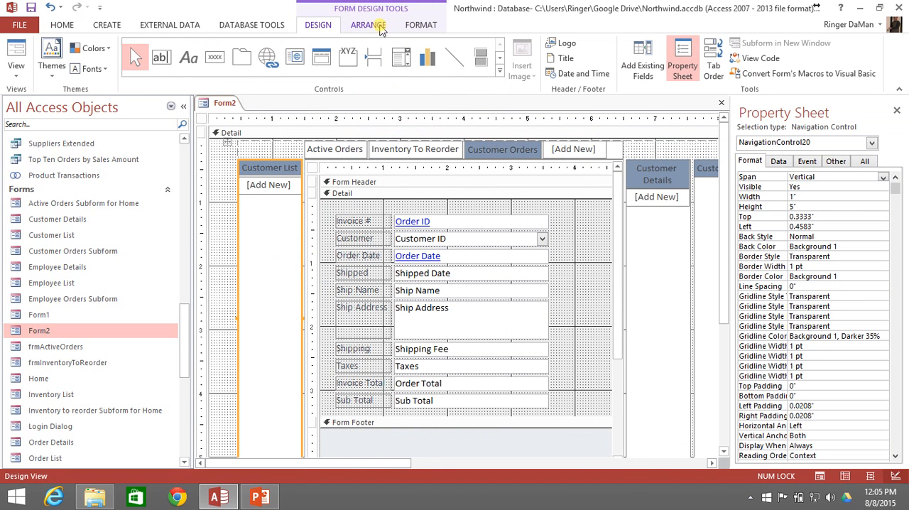
- Use Arrange > Insert Above to add an empty row over the subform, then reselect the subOrders subform
left_click(368, 24)
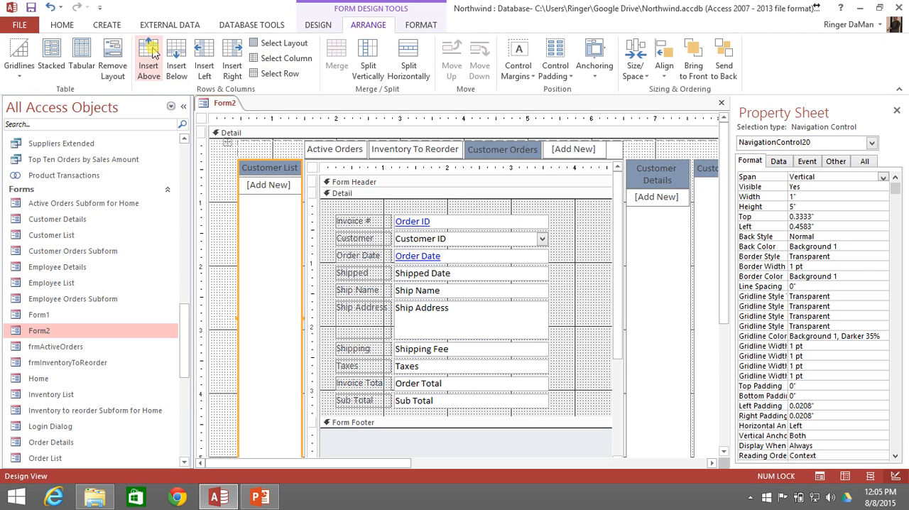
left_click(148, 54)
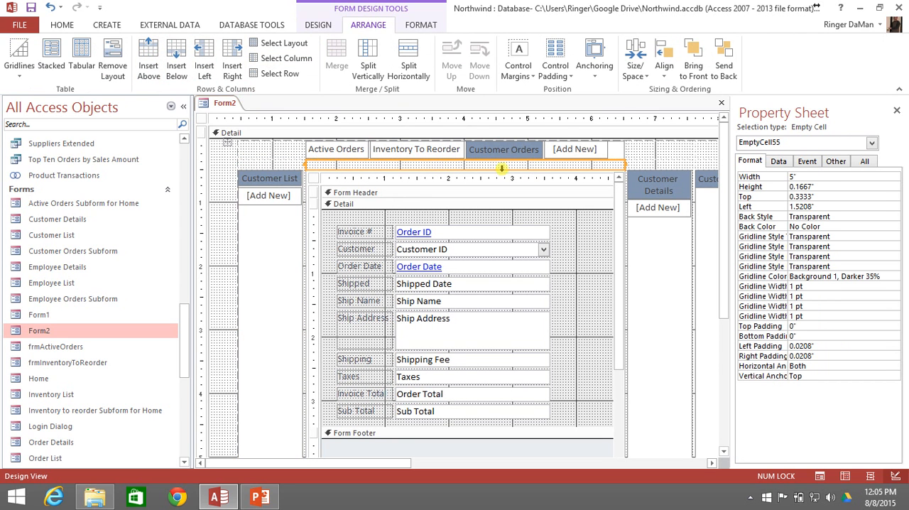
mouse_move(429, 194)
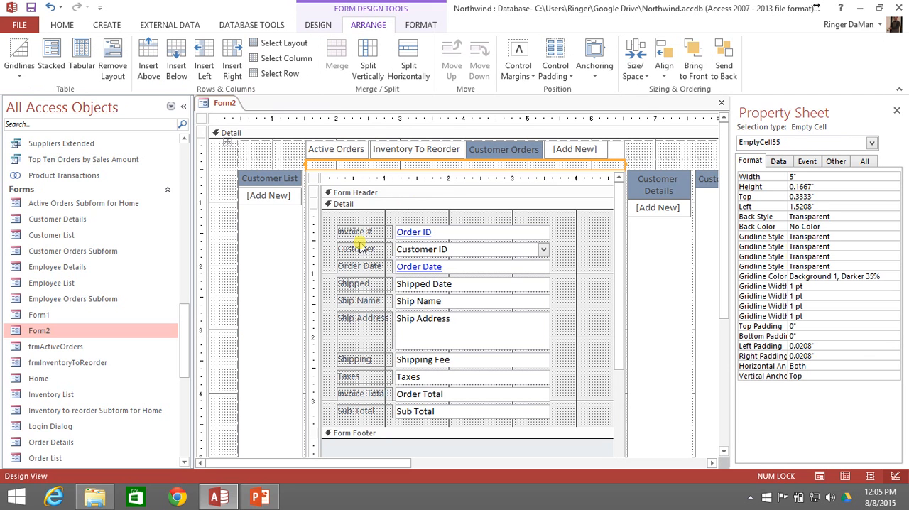
mouse_move(383, 239)
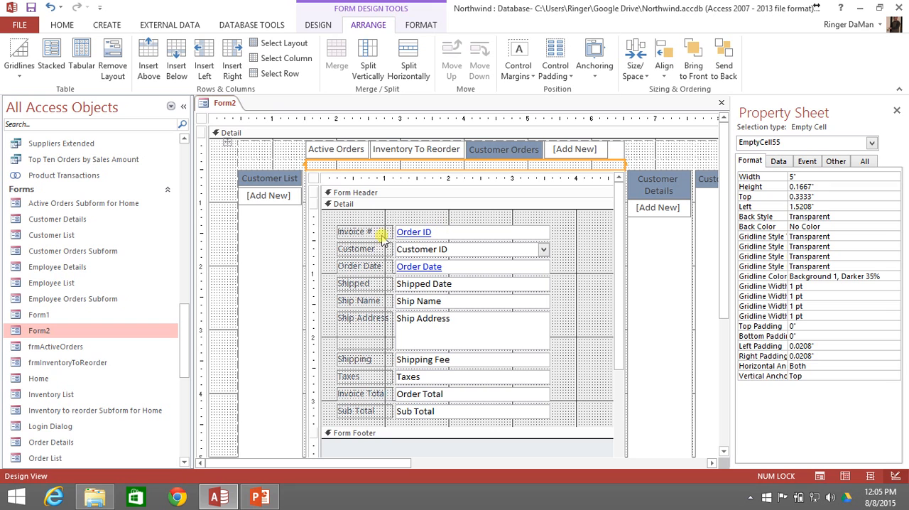
left_click(270, 149)
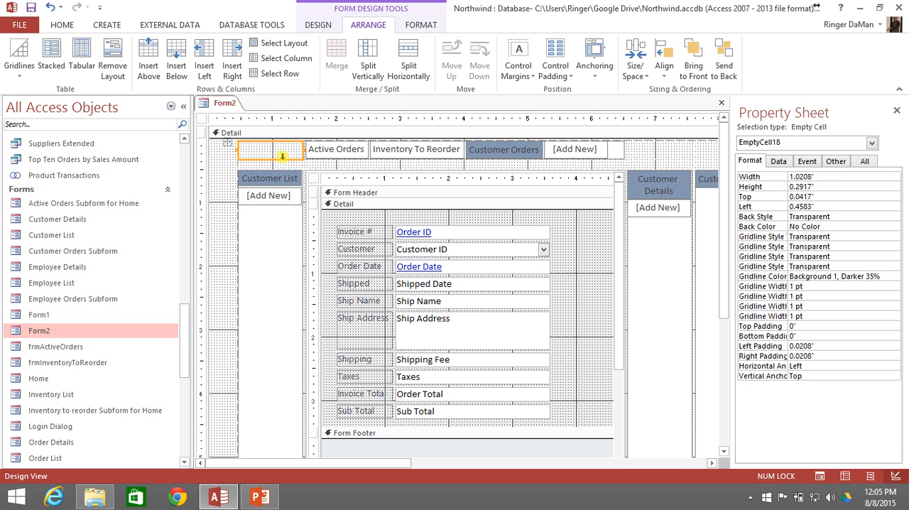
left_click(589, 306)
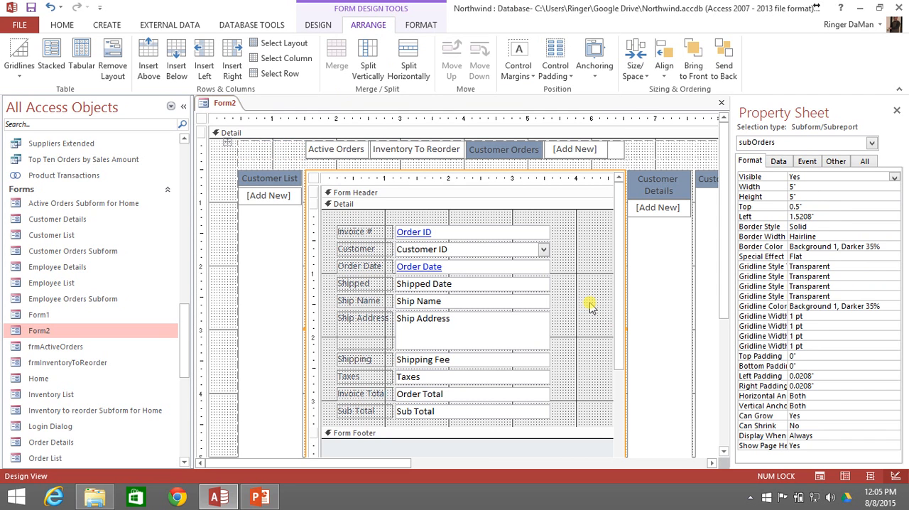